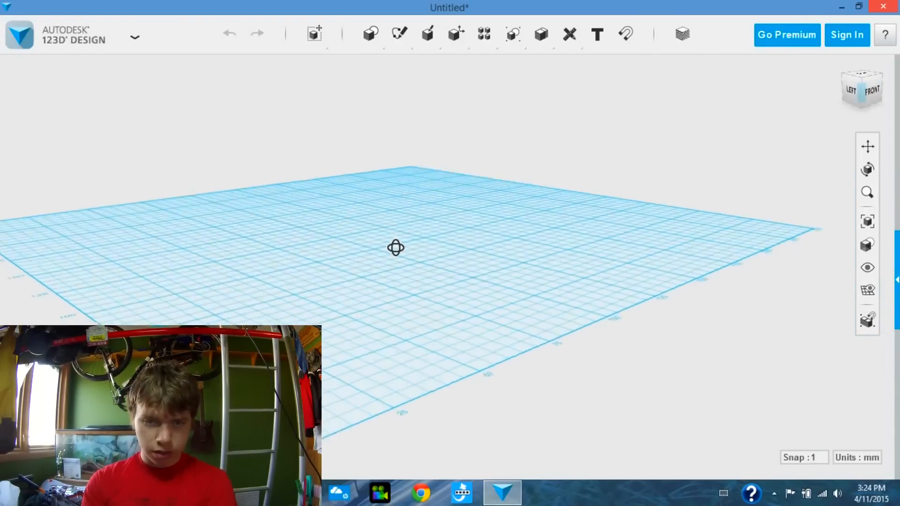
# Sketch a rectangle on the grid with Length 80 and Width 5
pyautogui.click(370, 34)
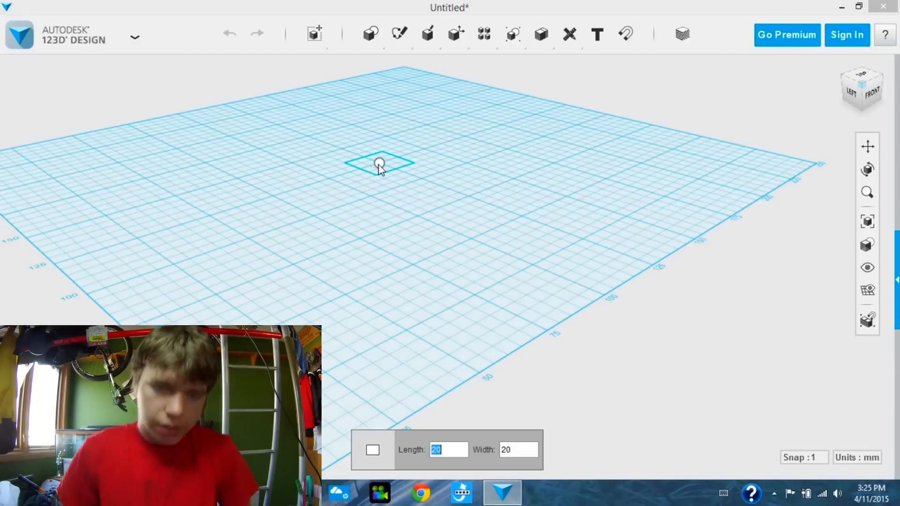
pyautogui.write('80')
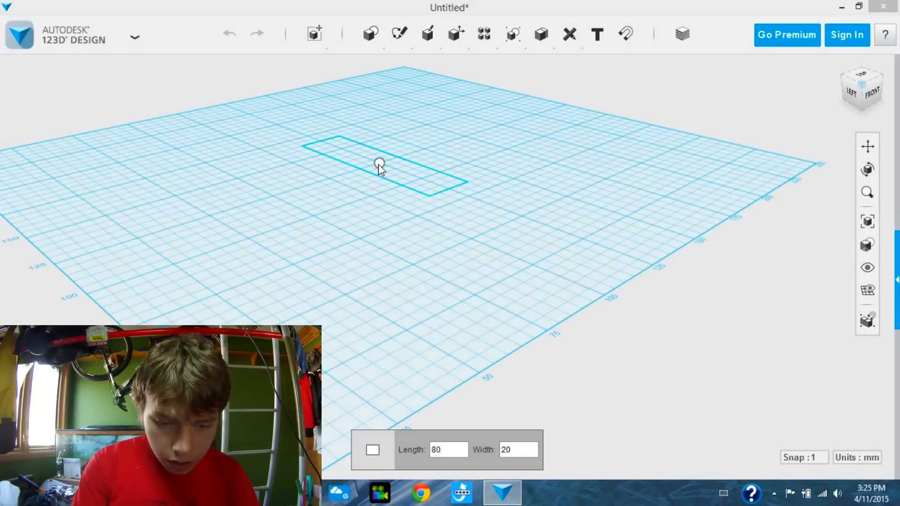
pyautogui.write('5')
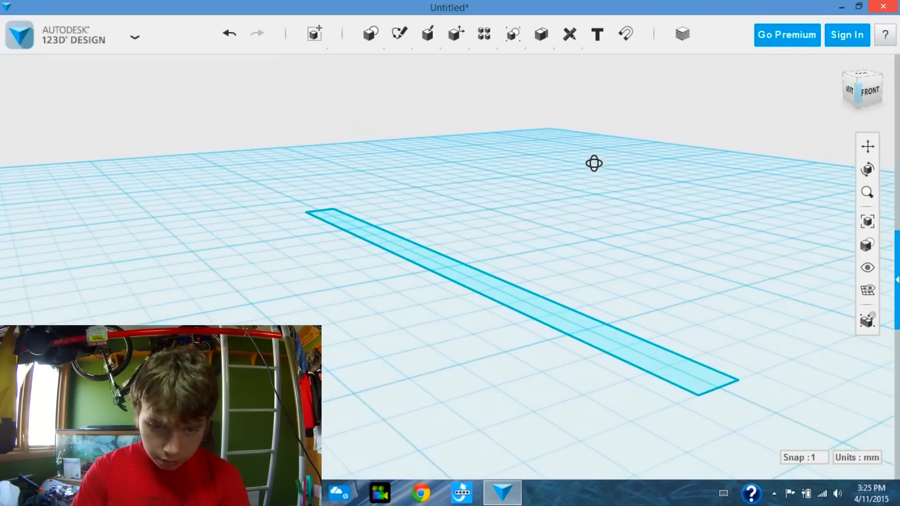
pyautogui.moveTo(594, 163); pyautogui.dragTo(540, 185)
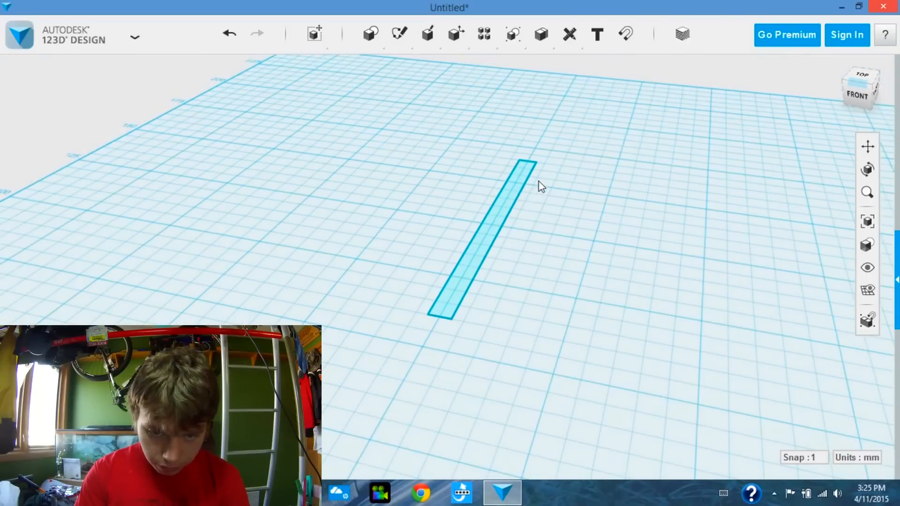
# Raise a copy of the rectangle and rotate it about the vertical axis to form an X
pyautogui.click(369, 32)
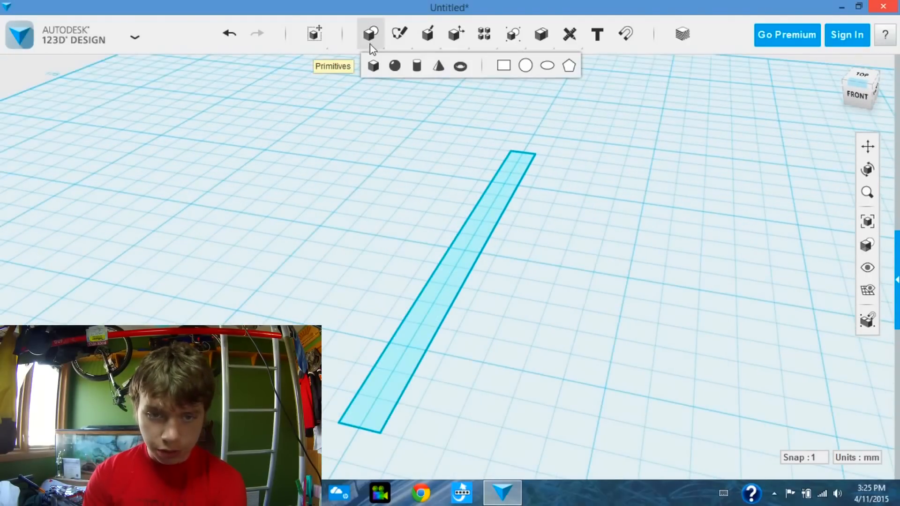
pyautogui.click(501, 66)
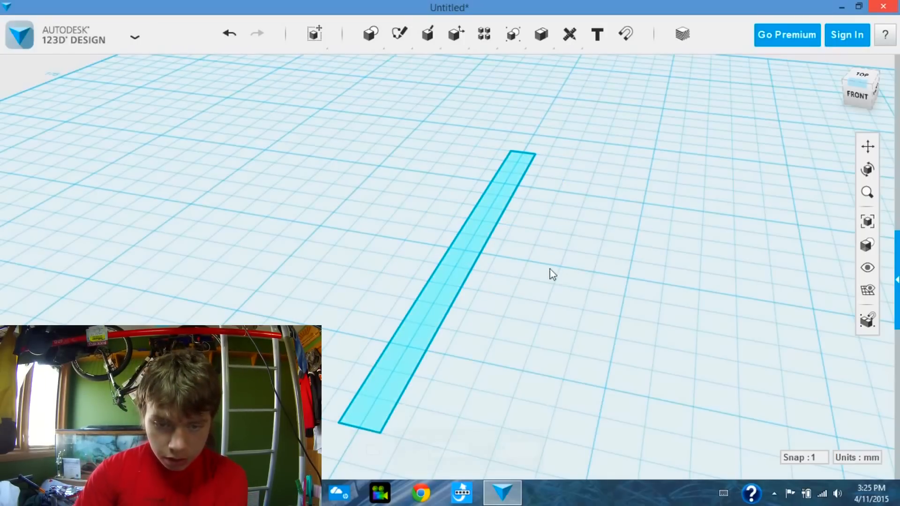
pyautogui.moveTo(469, 266)
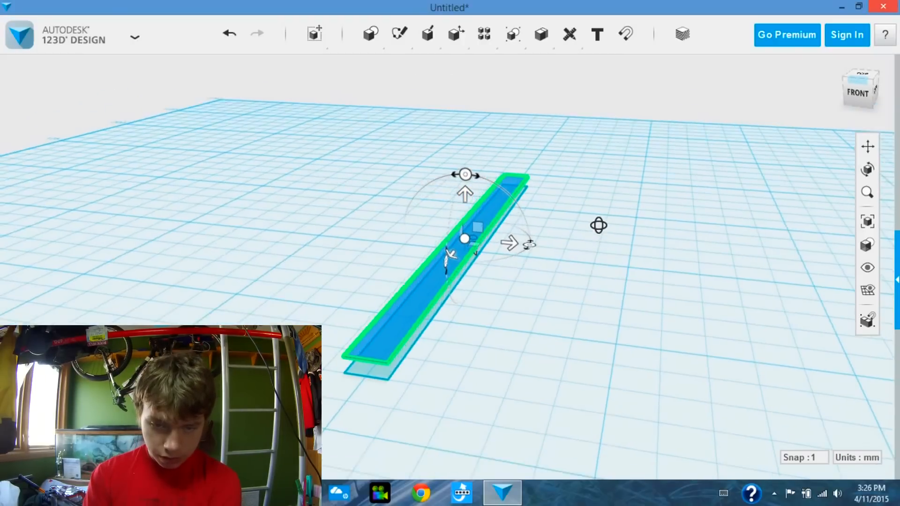
pyautogui.click(869, 89)
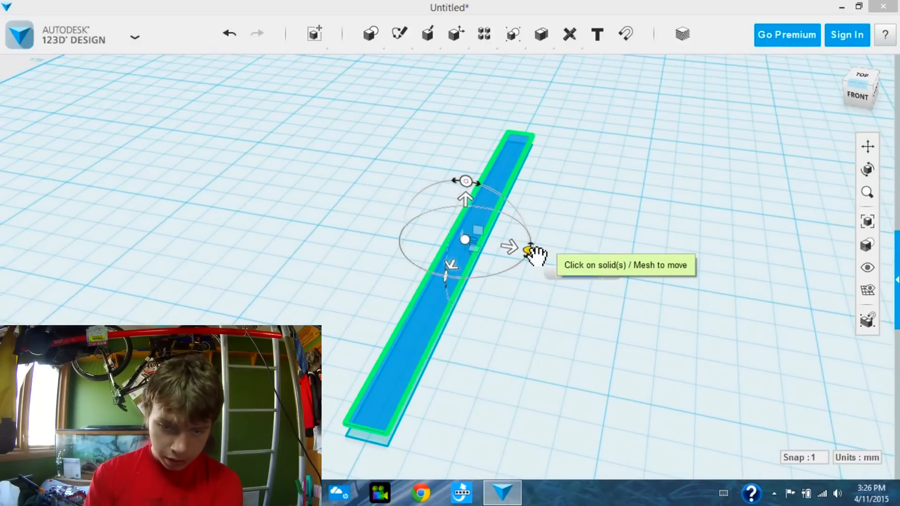
pyautogui.moveTo(528, 251); pyautogui.dragTo(522, 259)
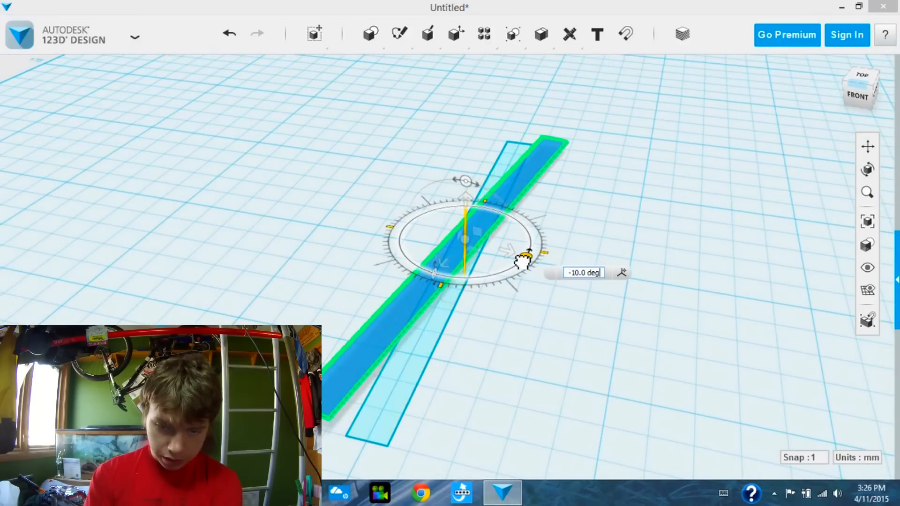
pyautogui.moveTo(522, 255); pyautogui.dragTo(519, 261)
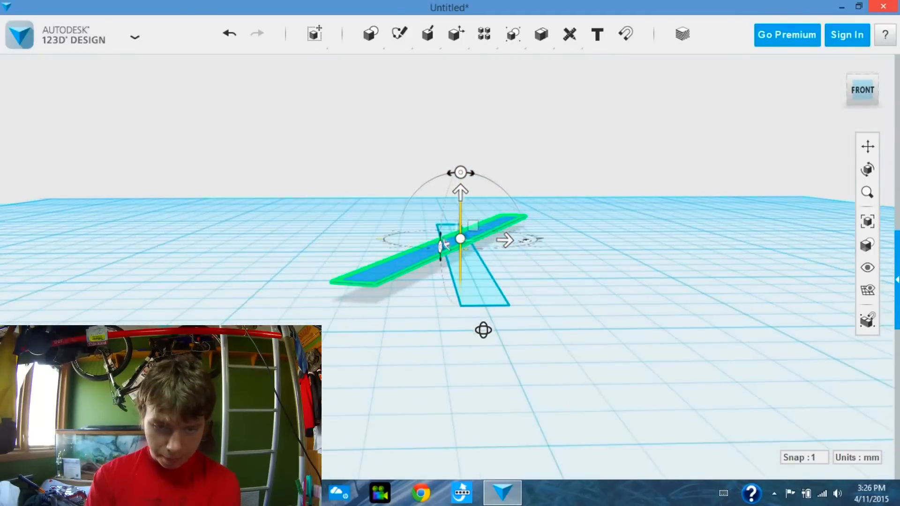
pyautogui.click(260, 300)
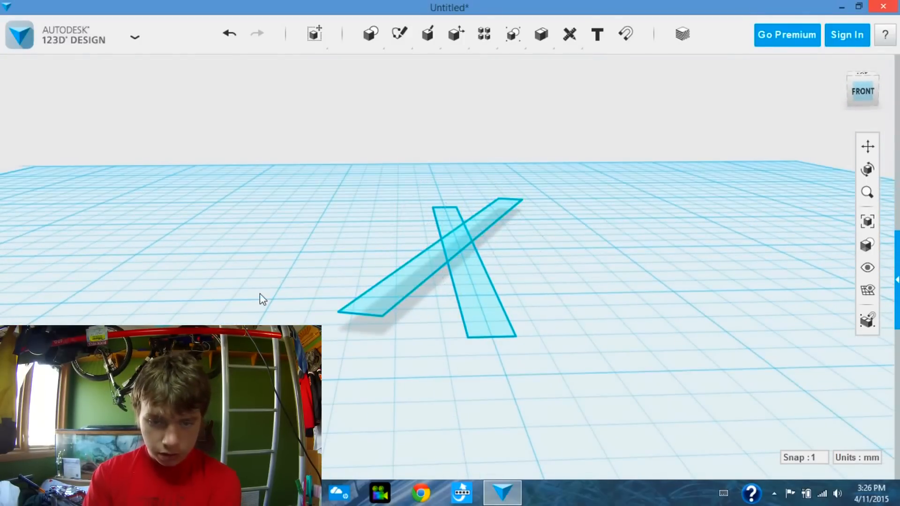
# Loft the two crossed rectangle profiles into one twisted blade-like solid
pyautogui.click(398, 32)
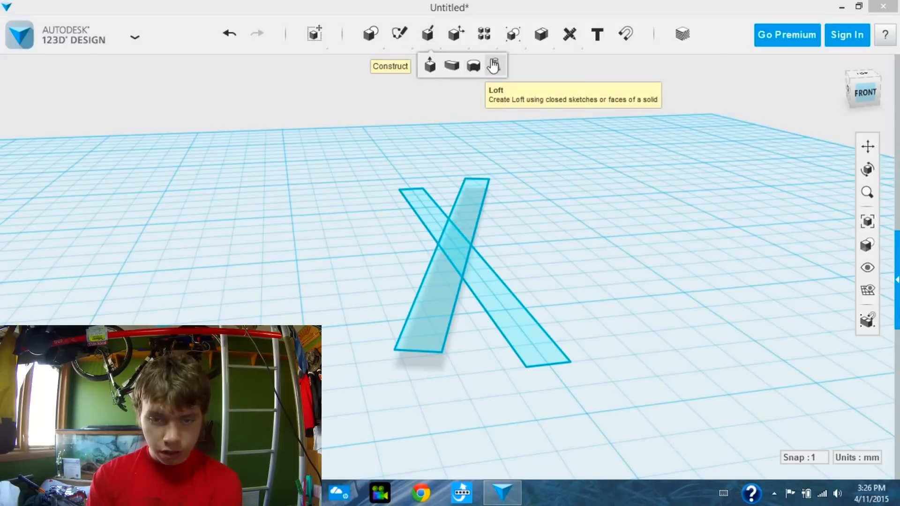
pyautogui.click(494, 65)
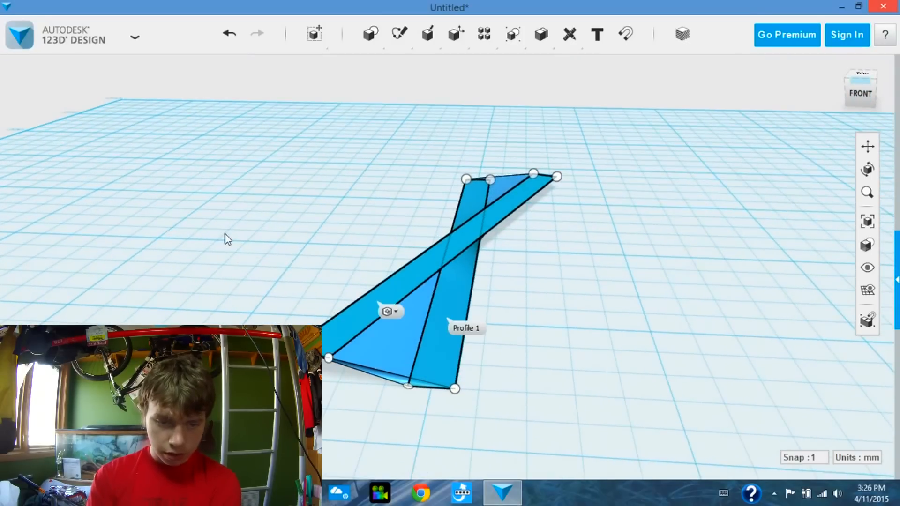
pyautogui.click(450, 308)
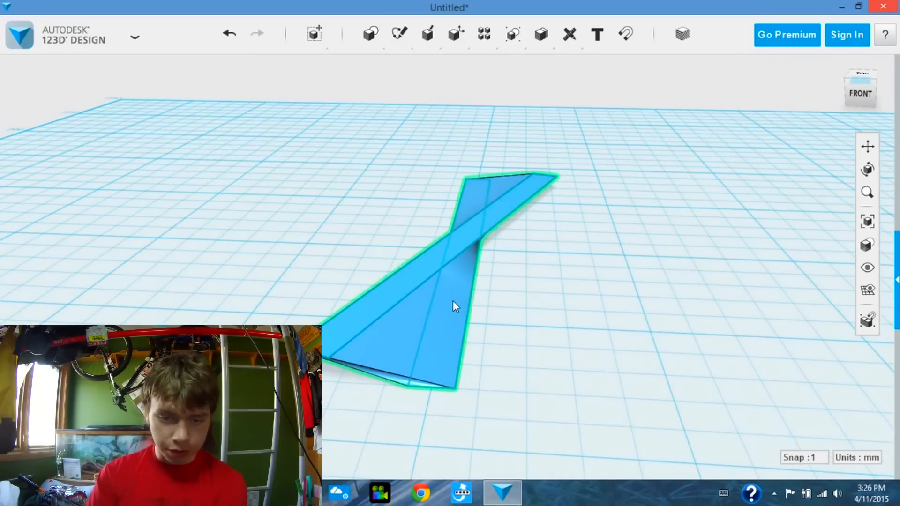
pyautogui.click(135, 37)
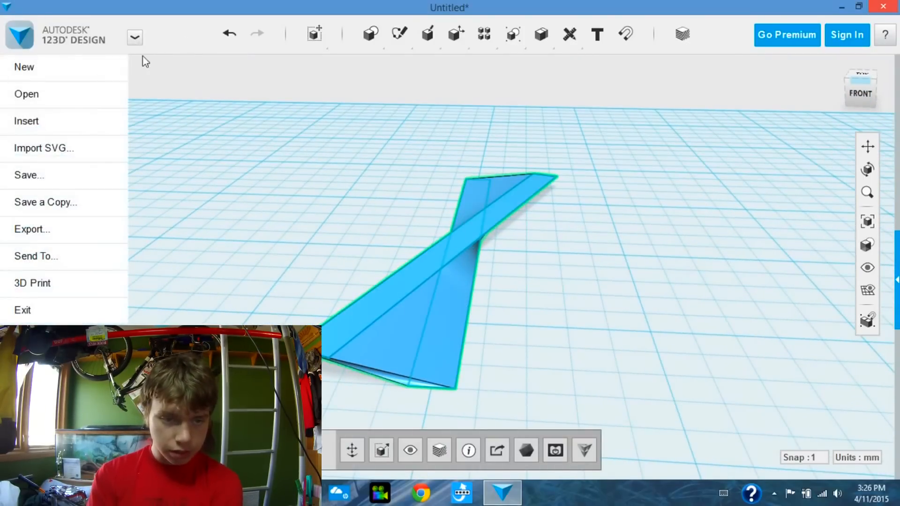
pyautogui.moveTo(497, 453)
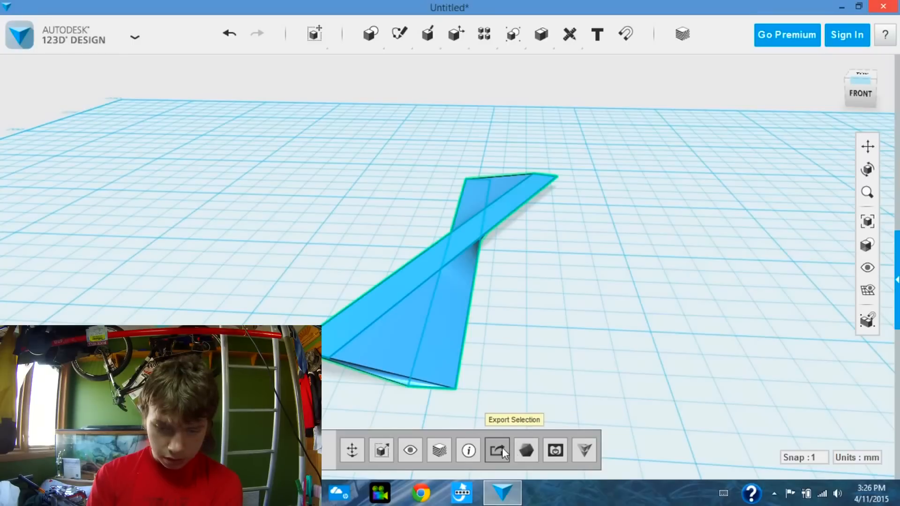
pyautogui.moveTo(90, 91)
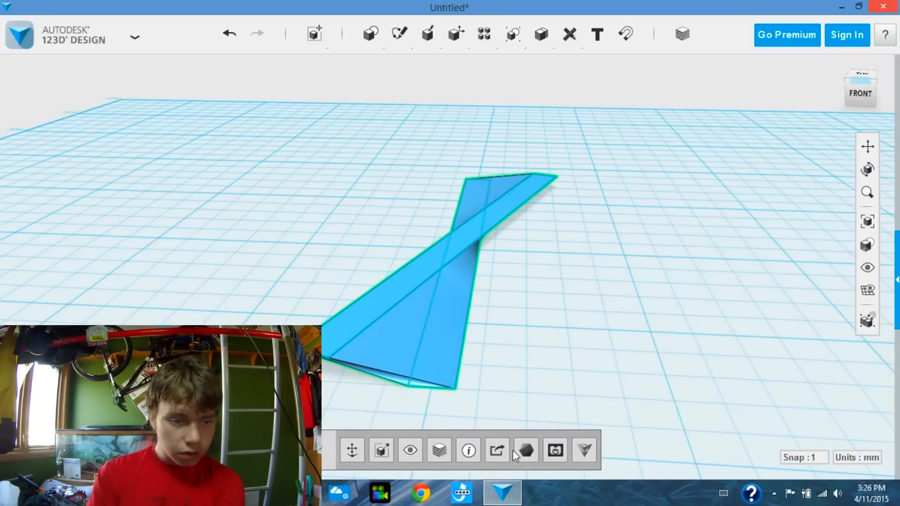
# Export the selected twisted solid as 'screw 2' in the stl files folder
pyautogui.click(497, 449)
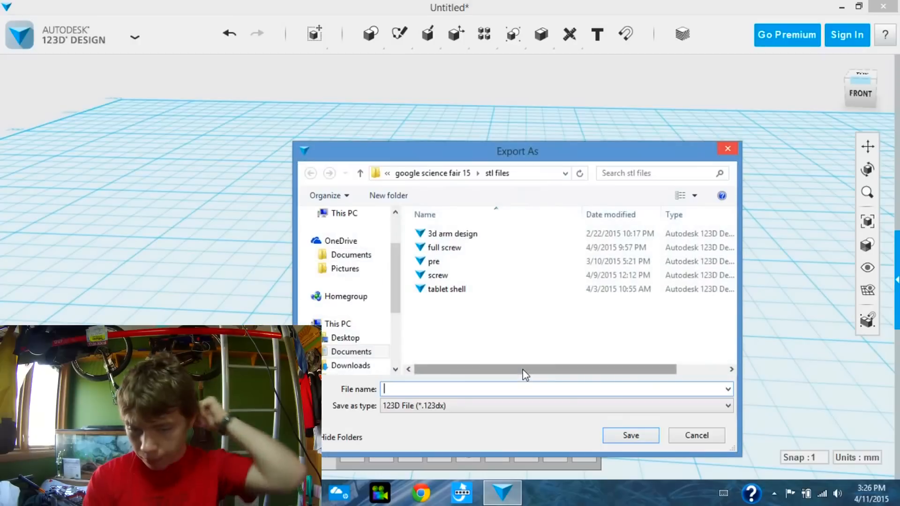
pyautogui.click(446, 289)
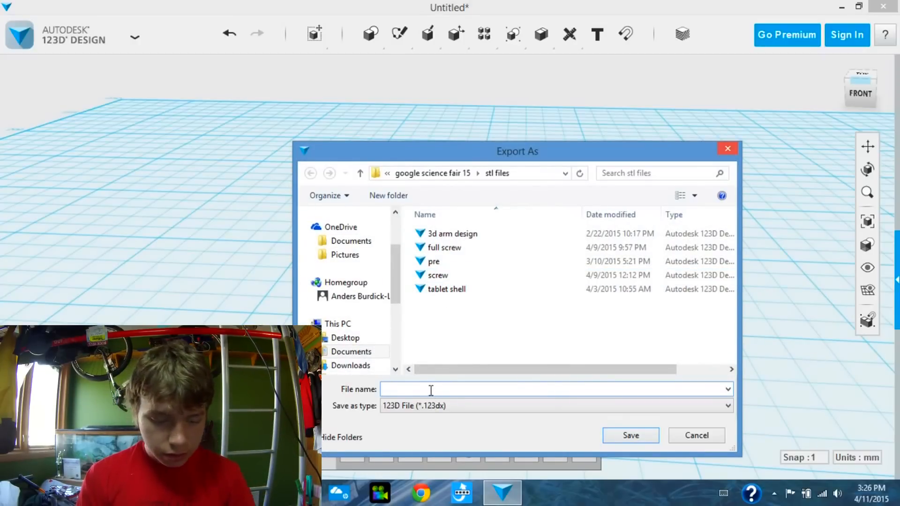
pyautogui.write('screw 2')
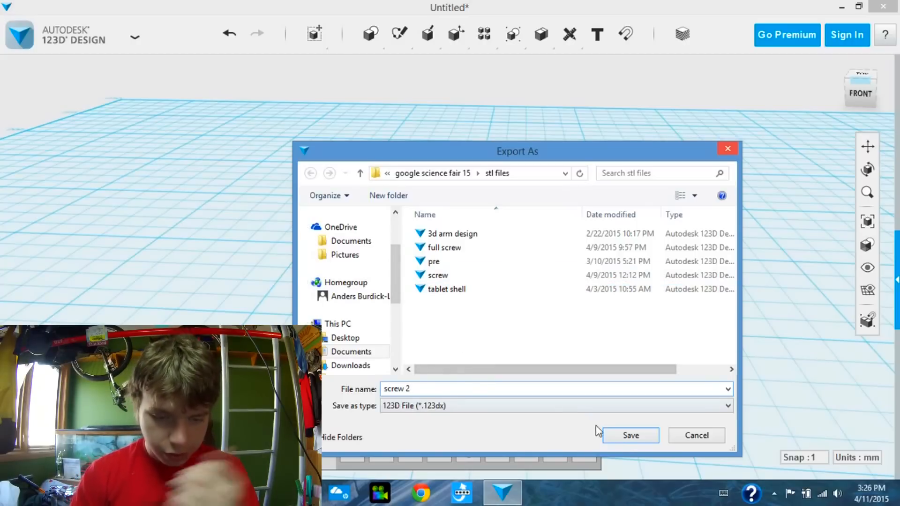
pyautogui.click(631, 435)
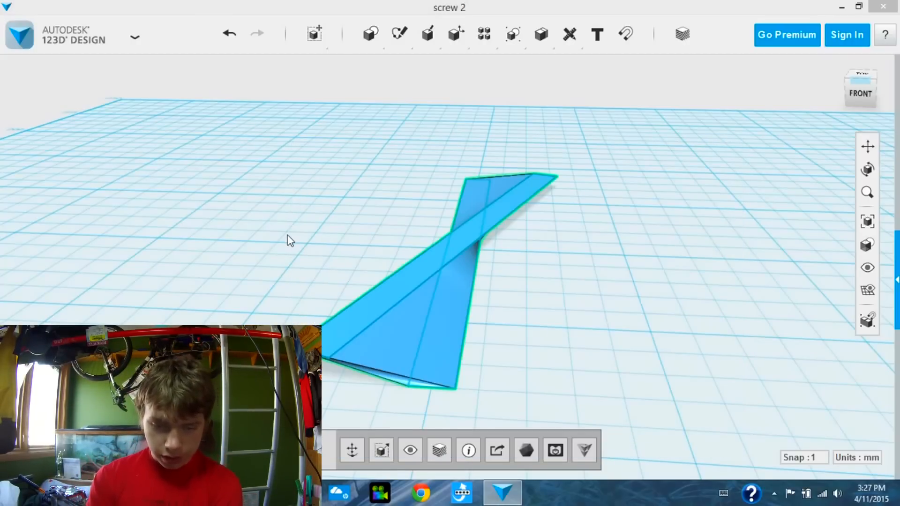
# Insert a saved project file browsed from this computer into the design
pyautogui.click(135, 36)
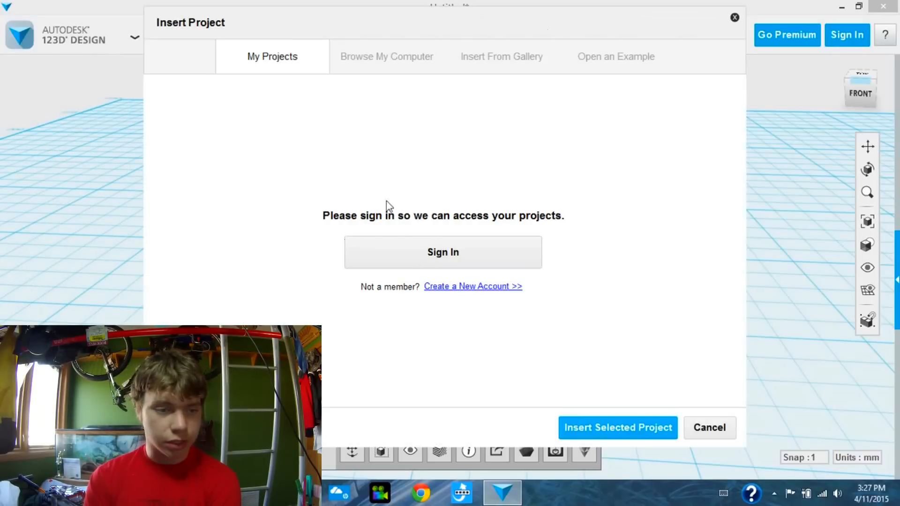
pyautogui.click(386, 57)
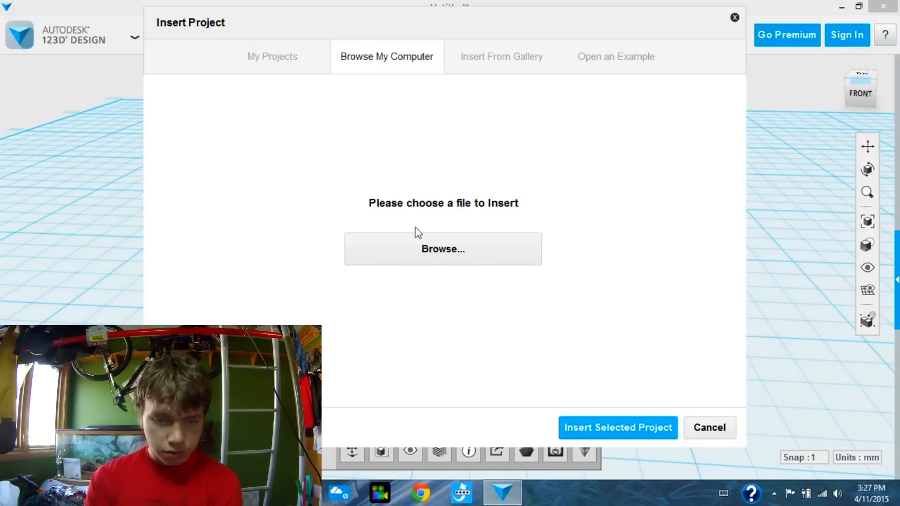
pyautogui.click(443, 249)
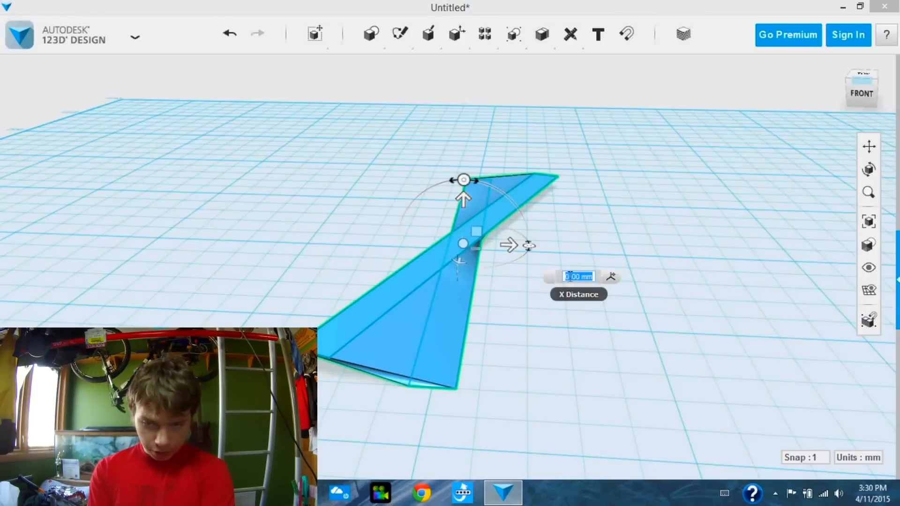
# Offset the inserted piece along X and rotate it 20 degrees to continue the twist
pyautogui.write('04')
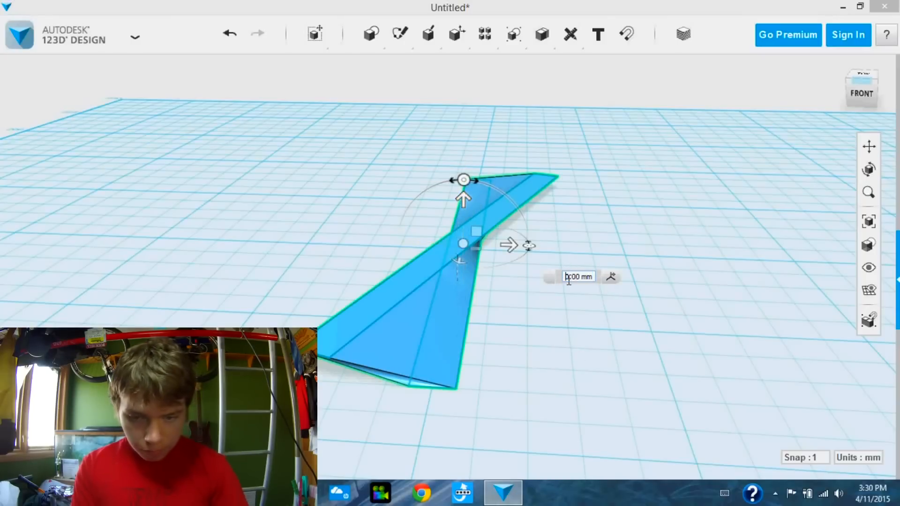
pyautogui.click(577, 276)
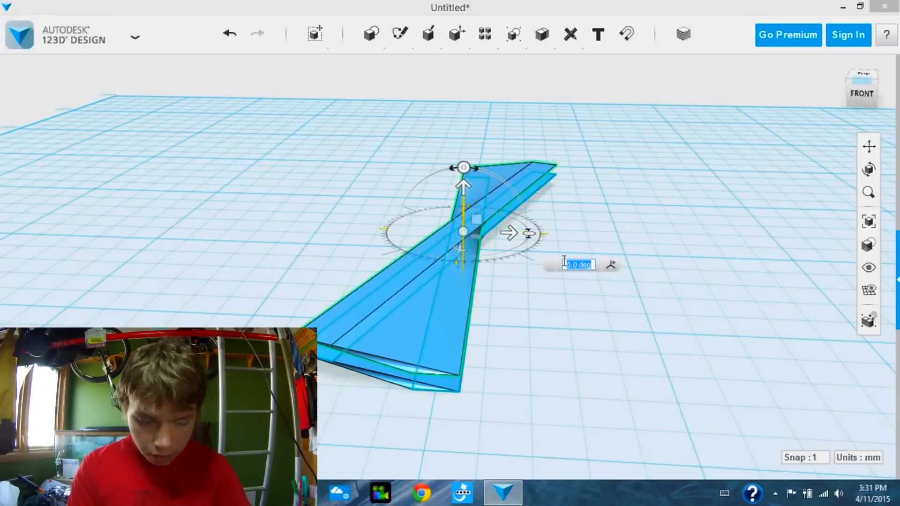
pyautogui.write('20')
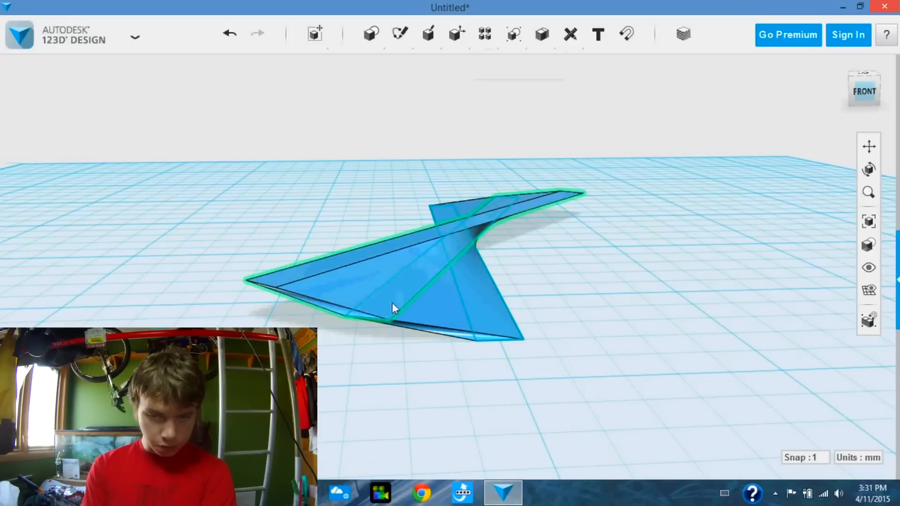
# Merge the twisted pieces into one continuous one-turn spiral ramp
pyautogui.click(540, 32)
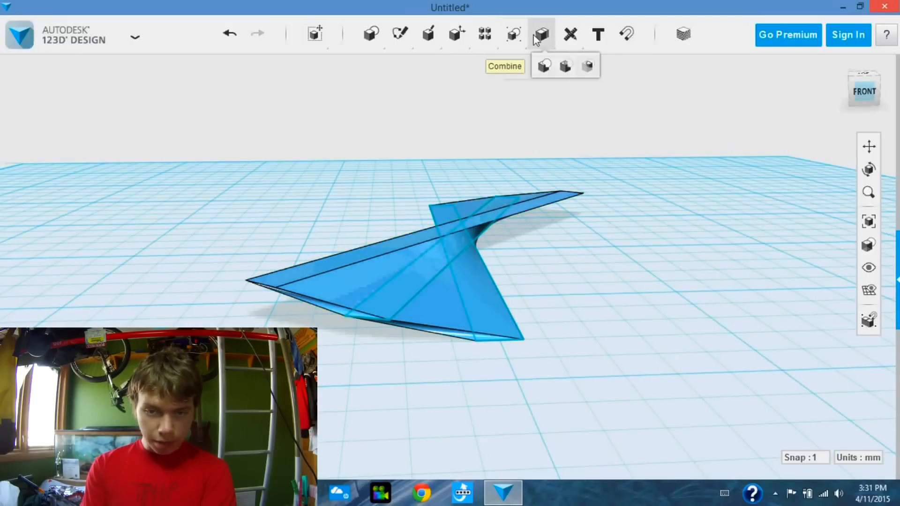
pyautogui.moveTo(543, 68)
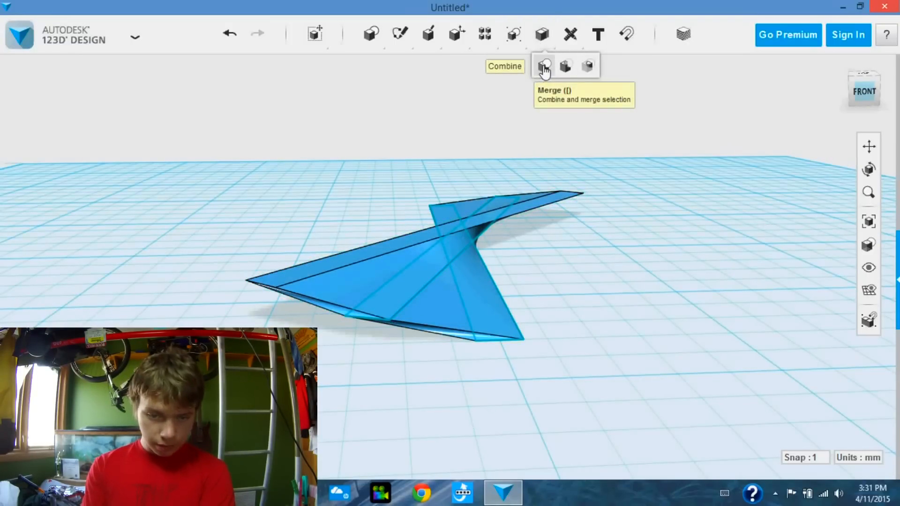
pyautogui.click(543, 65)
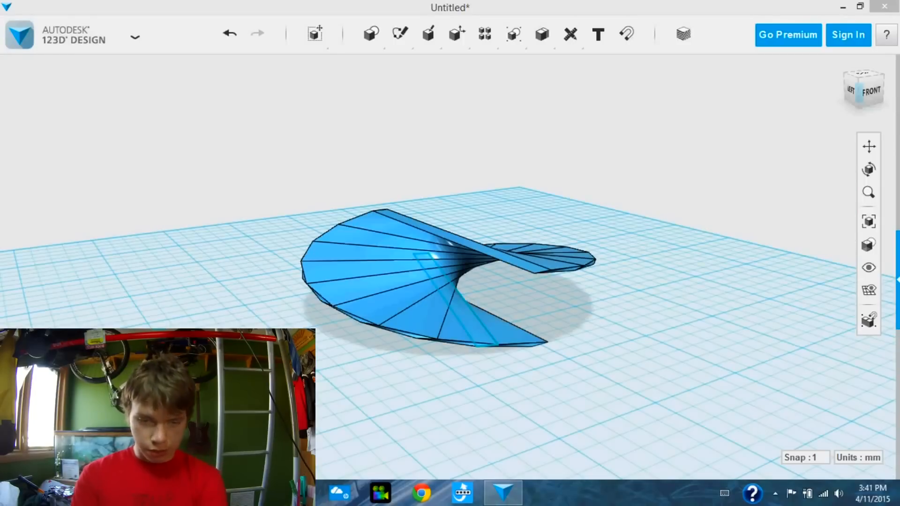
pyautogui.moveTo(269, 300)
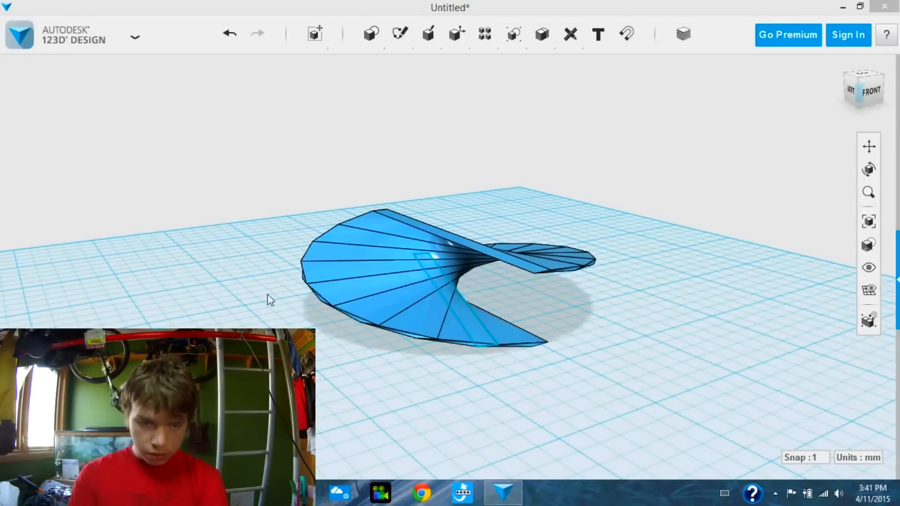
pyautogui.moveTo(307, 303)
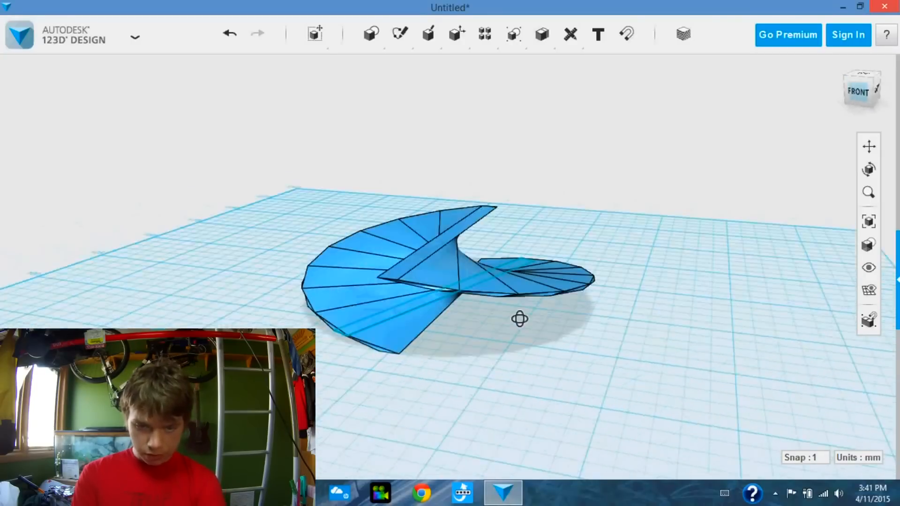
# Save the spiral ramp as 'rev' and insert another copy of it
pyautogui.moveTo(520, 319); pyautogui.dragTo(478, 339)
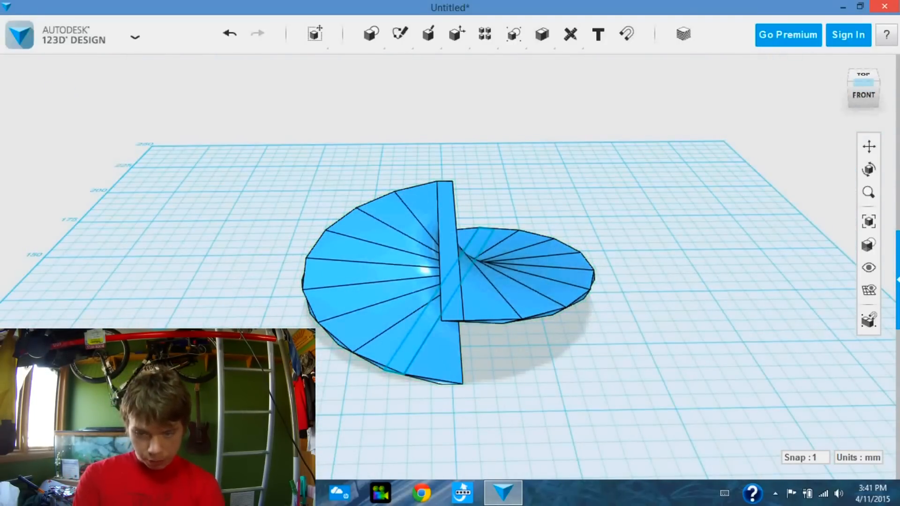
pyautogui.click(489, 289)
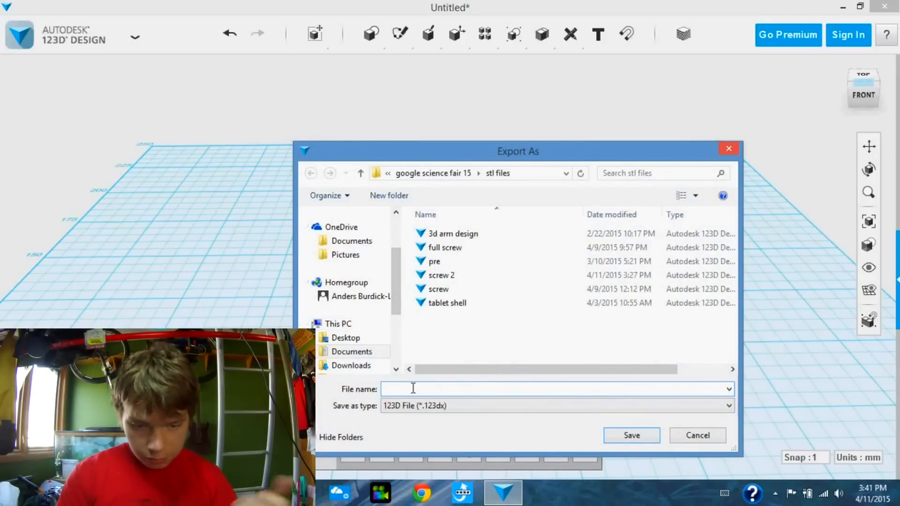
pyautogui.write('rev')
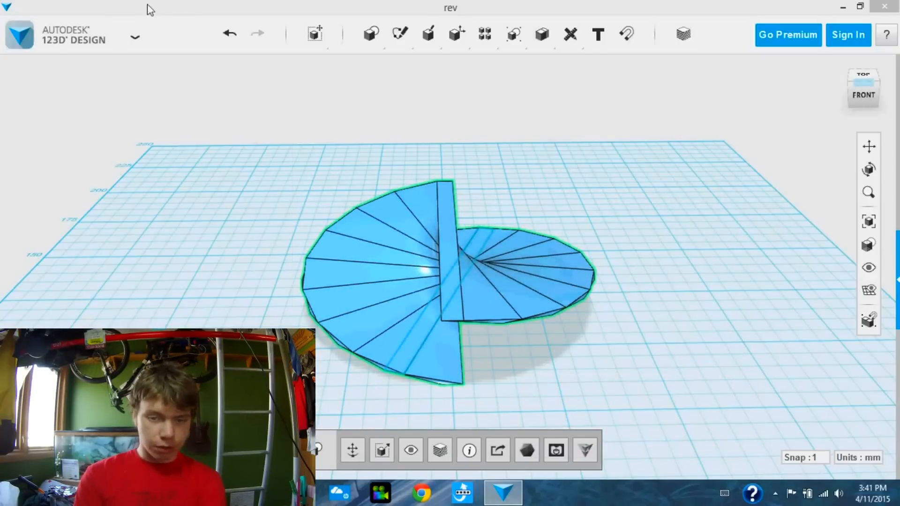
pyautogui.click(135, 36)
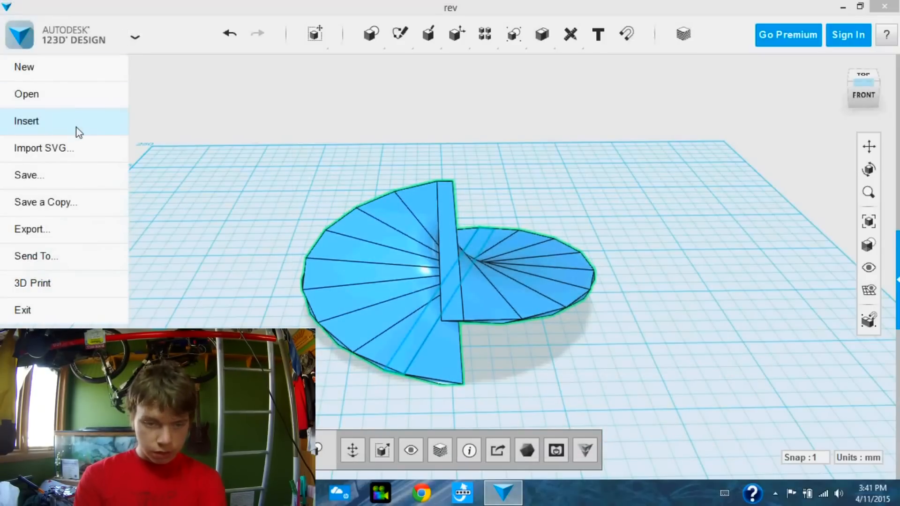
pyautogui.click(25, 121)
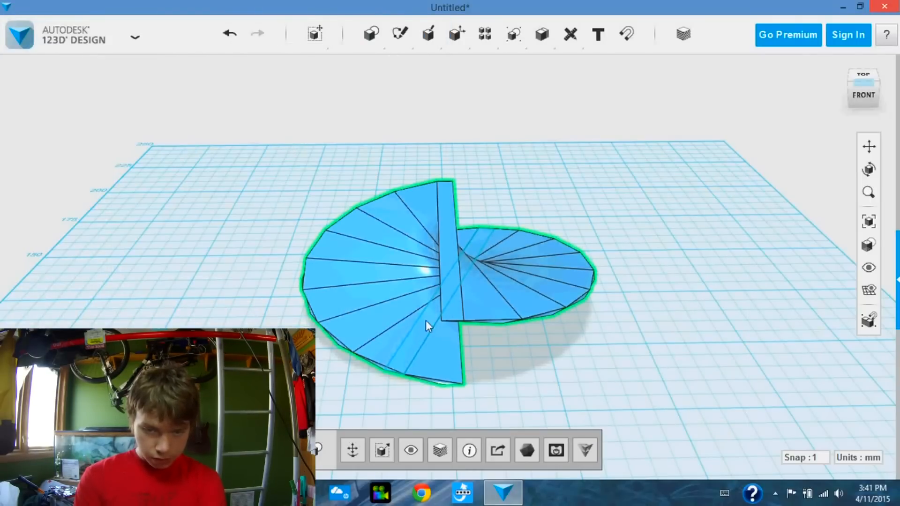
pyautogui.moveTo(353, 451)
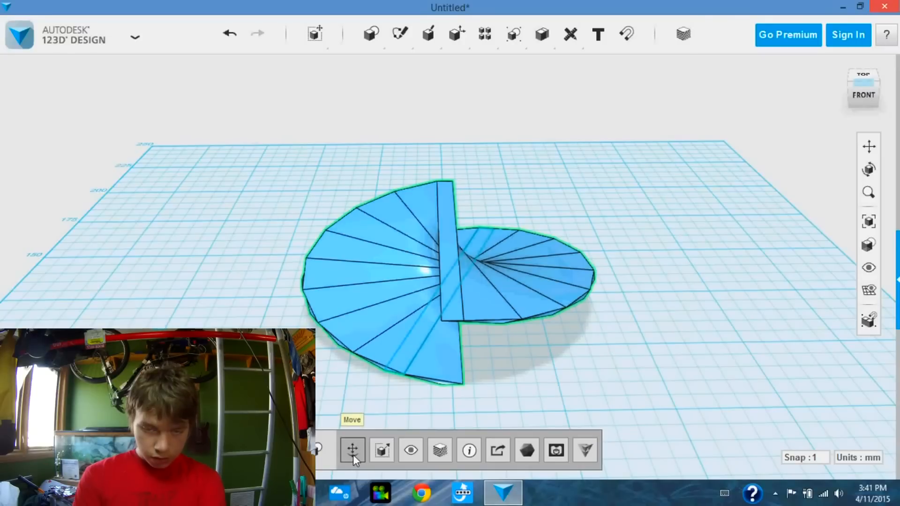
# Move the inserted spiral copy up to sit on top of the first spiral
pyautogui.click(353, 450)
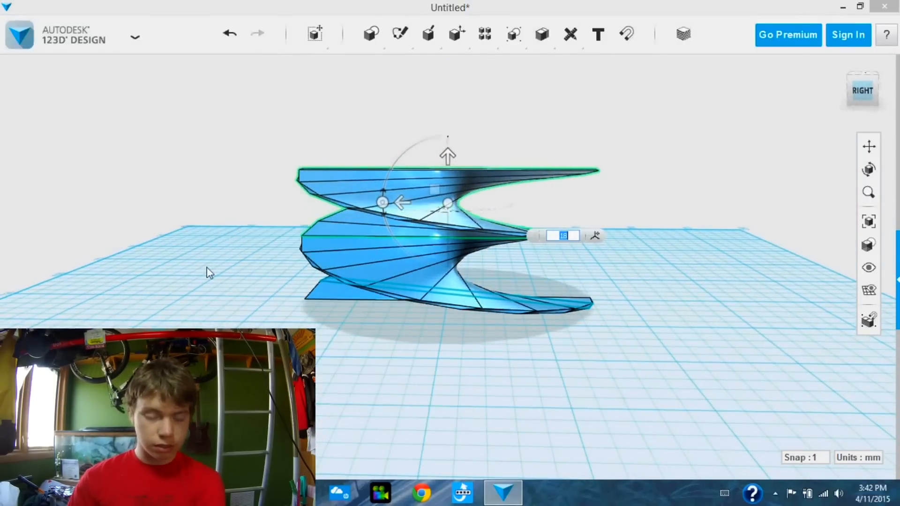
pyautogui.moveTo(209, 292)
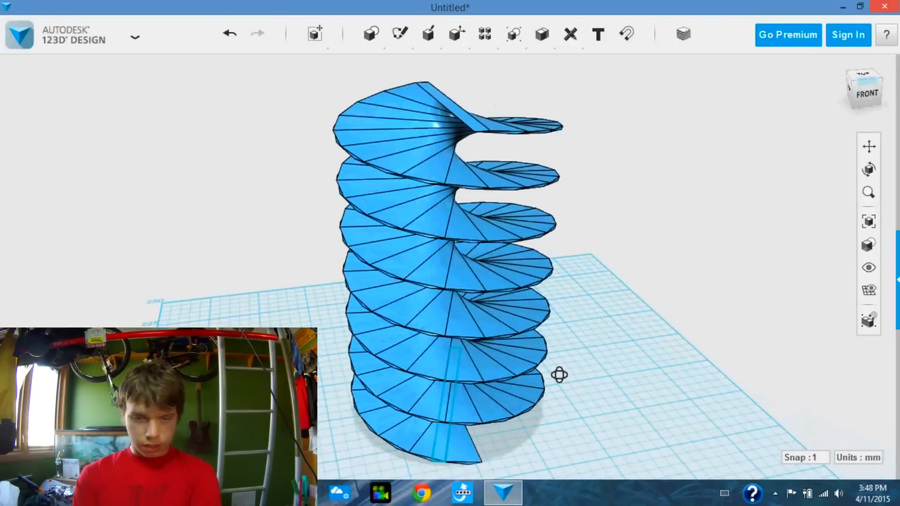
pyautogui.moveTo(558, 375); pyautogui.dragTo(467, 370)
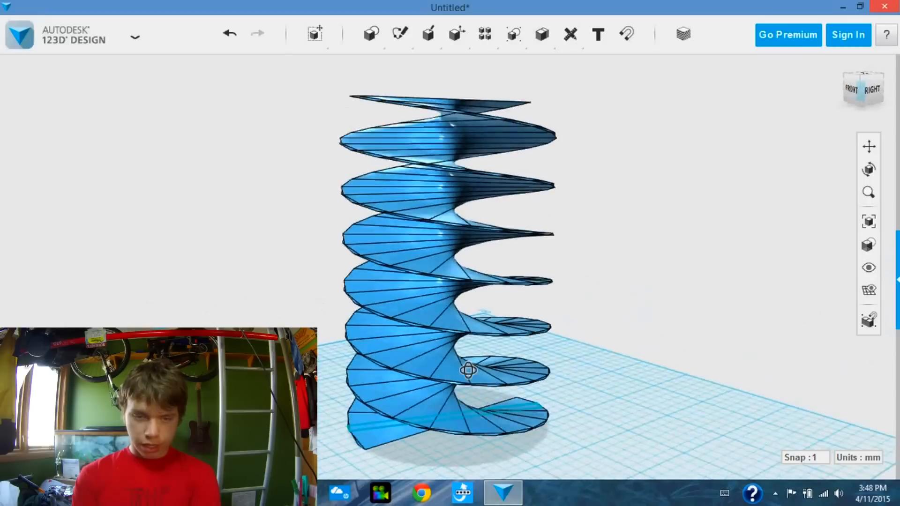
pyautogui.moveTo(467, 370); pyautogui.dragTo(380, 367)
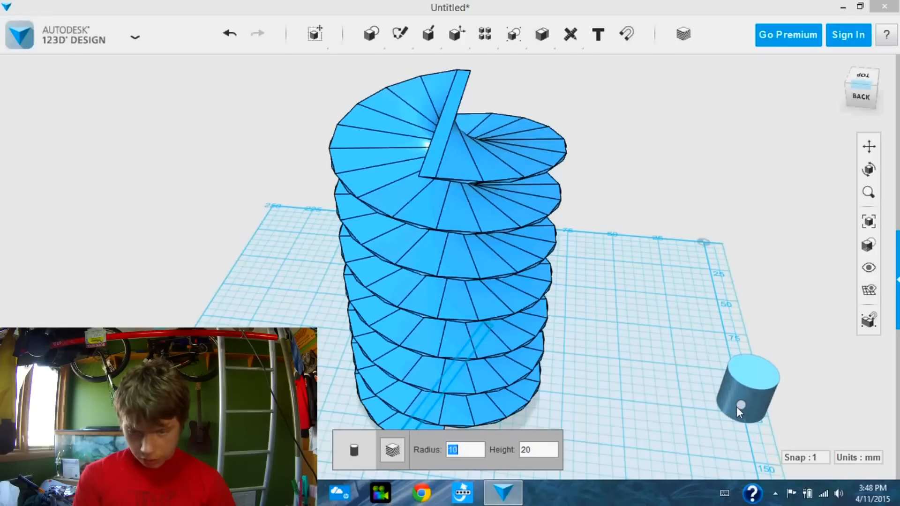
pyautogui.moveTo(741, 430)
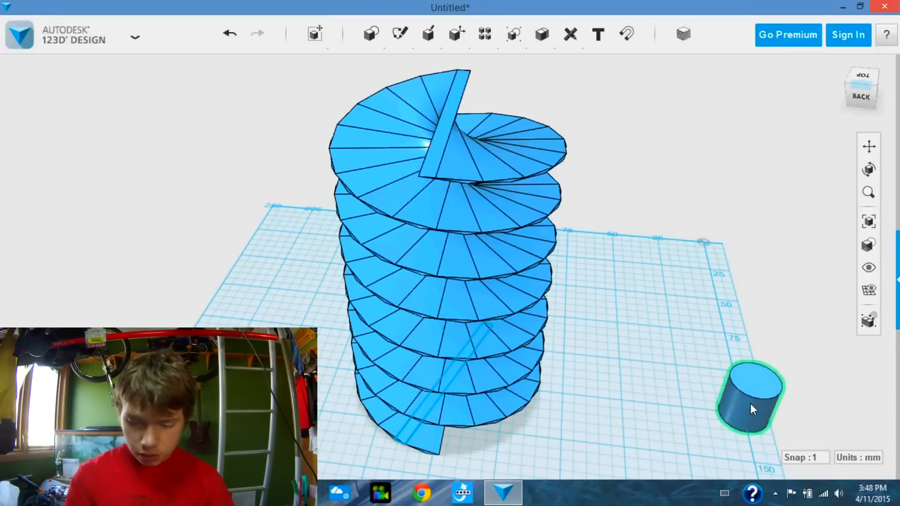
# Place a cylinder near the grid's front corner with Radius 35 and Height 108
pyautogui.click(751, 408)
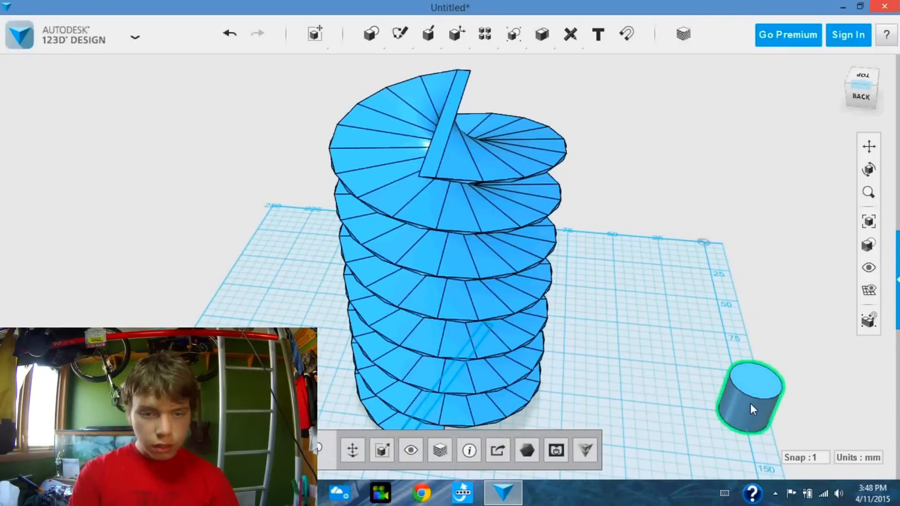
pyautogui.click(372, 33)
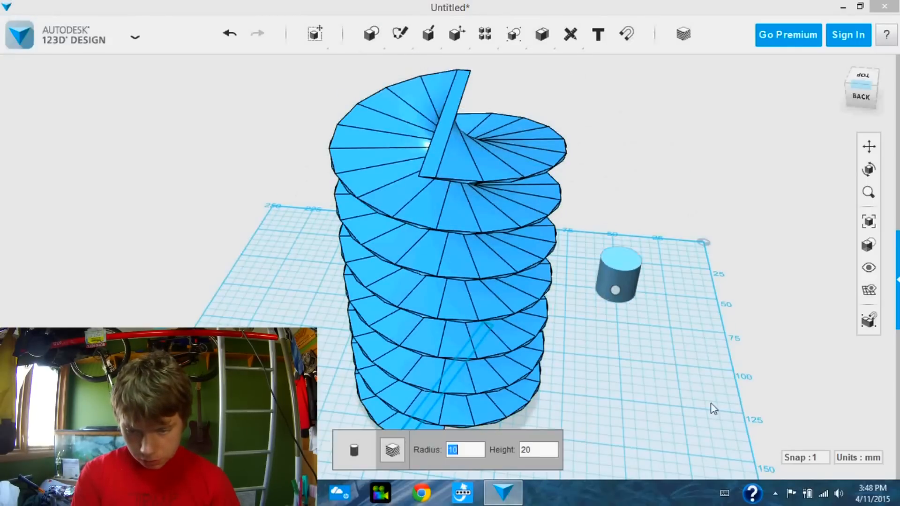
pyautogui.moveTo(616, 272); pyautogui.dragTo(749, 396)
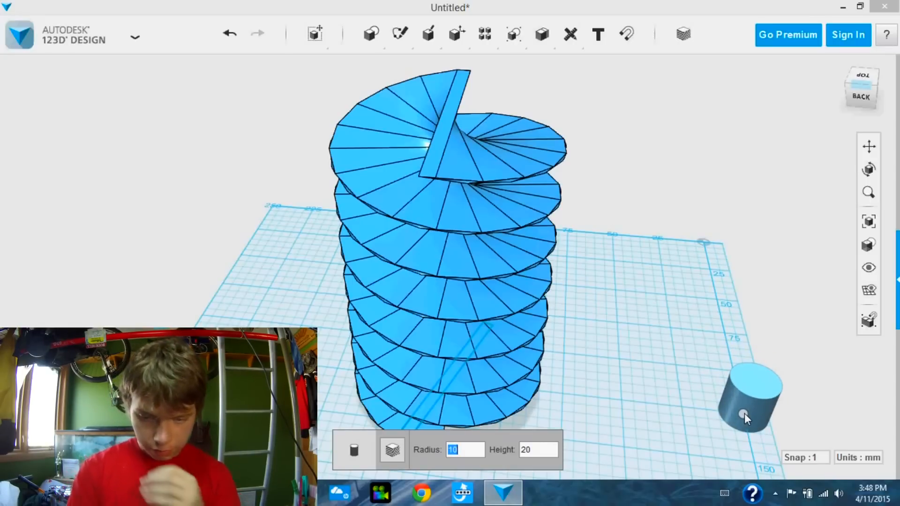
pyautogui.write('35')
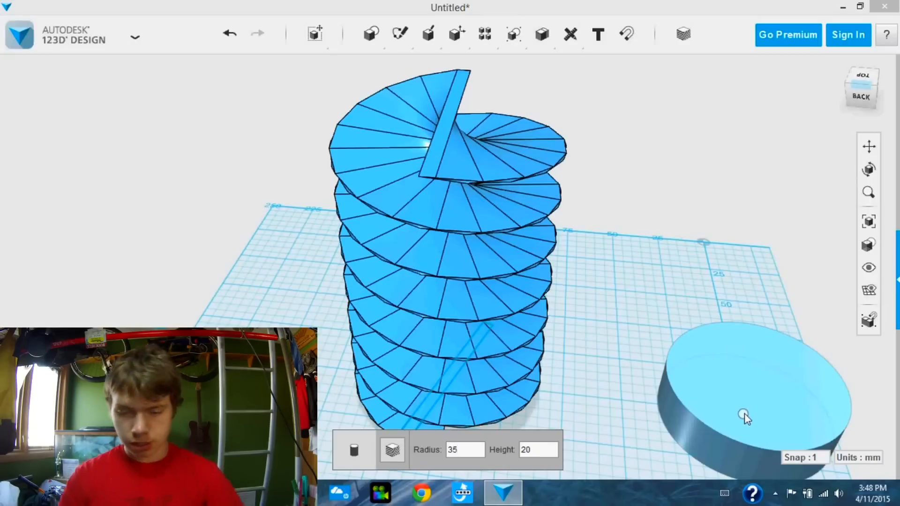
pyautogui.click(465, 449)
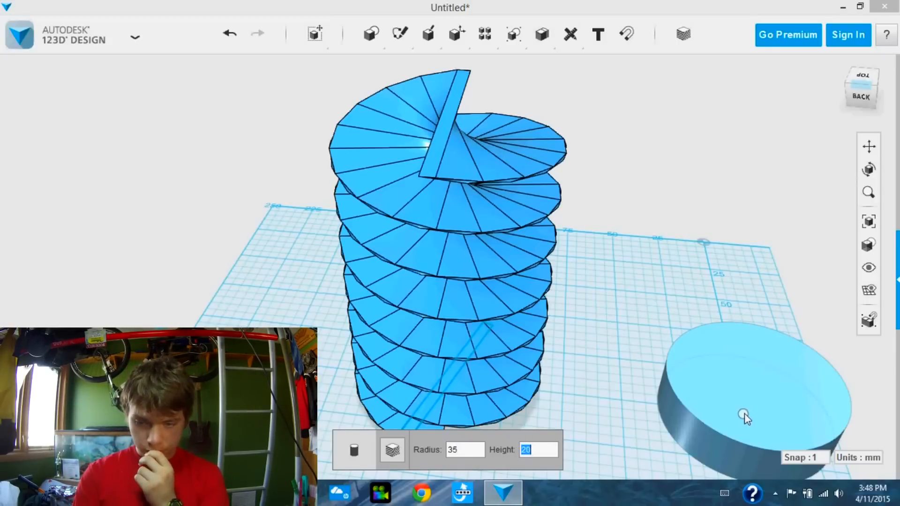
pyautogui.write('108')
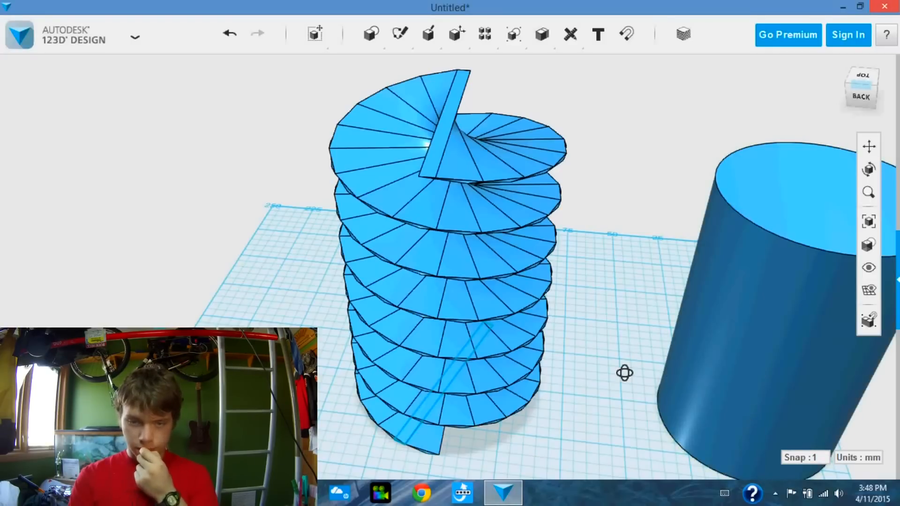
# Slide the tall cylinder into the middle of the spiral as its core
pyautogui.moveTo(624, 372); pyautogui.dragTo(591, 342)
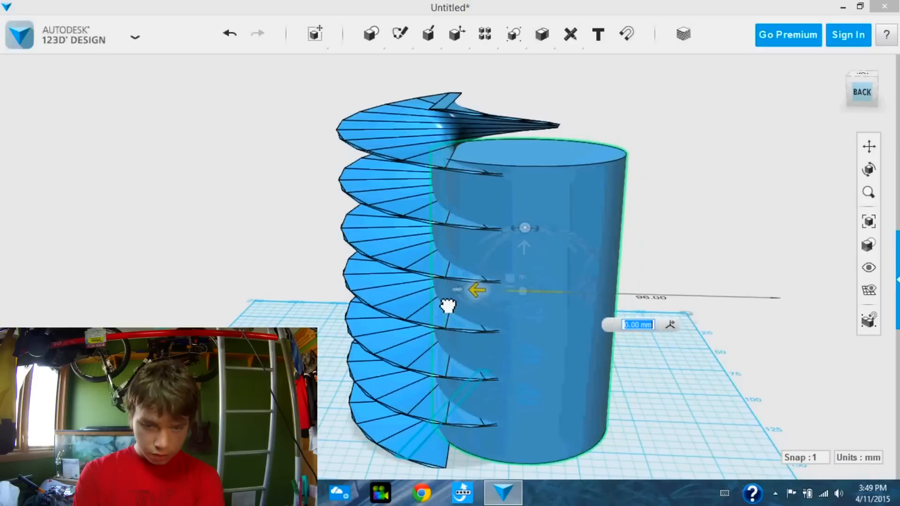
pyautogui.moveTo(476, 290); pyautogui.dragTo(402, 287)
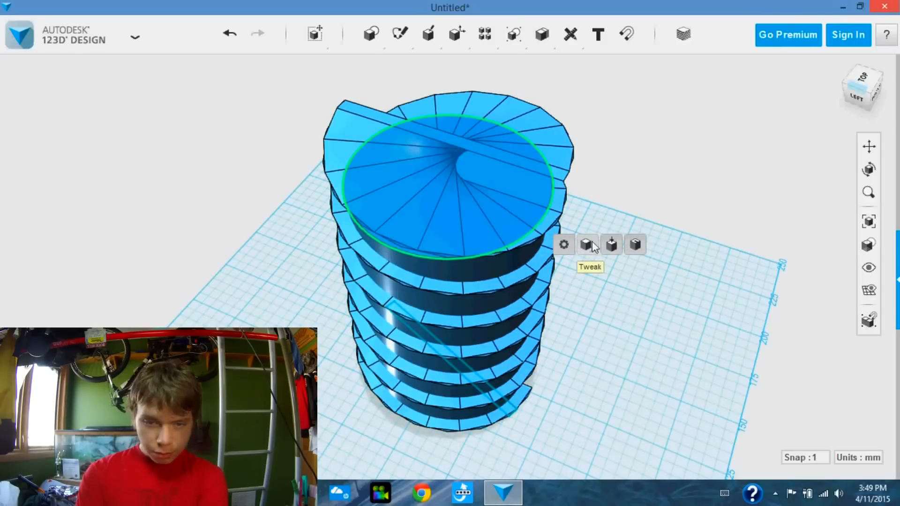
pyautogui.moveTo(609, 246)
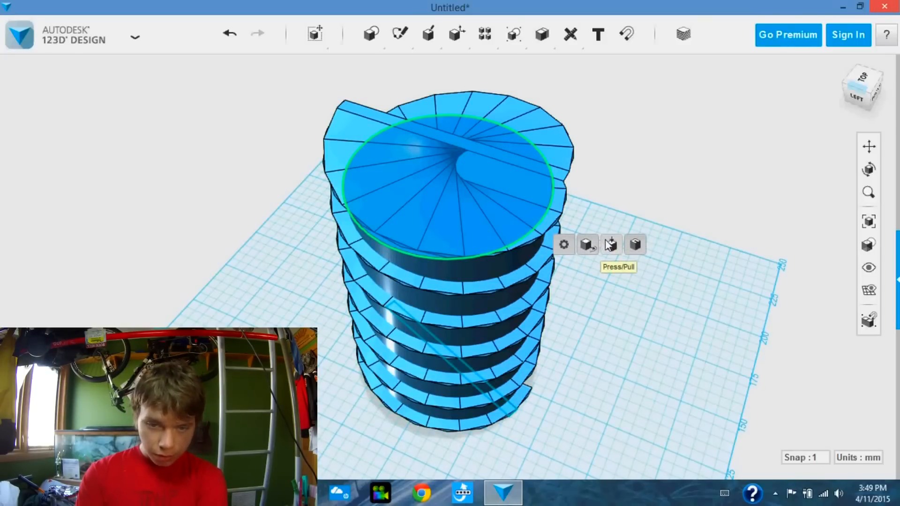
pyautogui.click(611, 244)
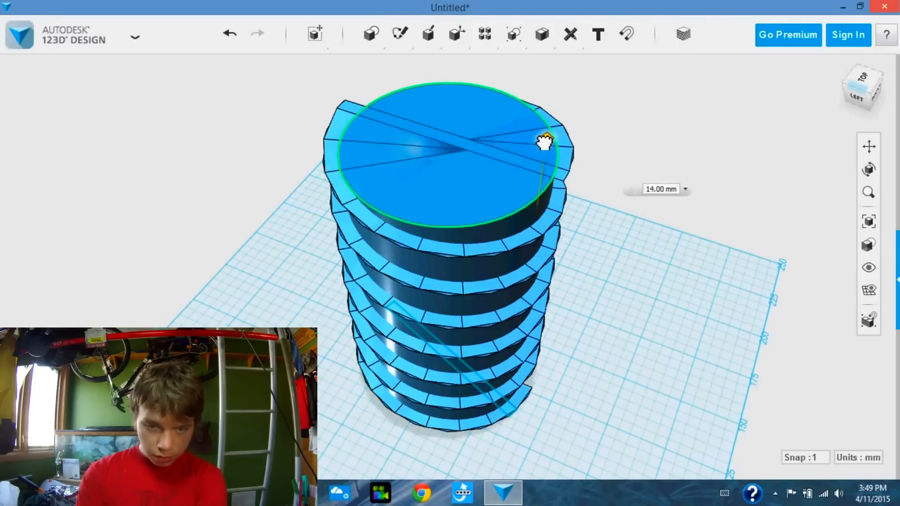
pyautogui.moveTo(543, 143); pyautogui.dragTo(543, 133)
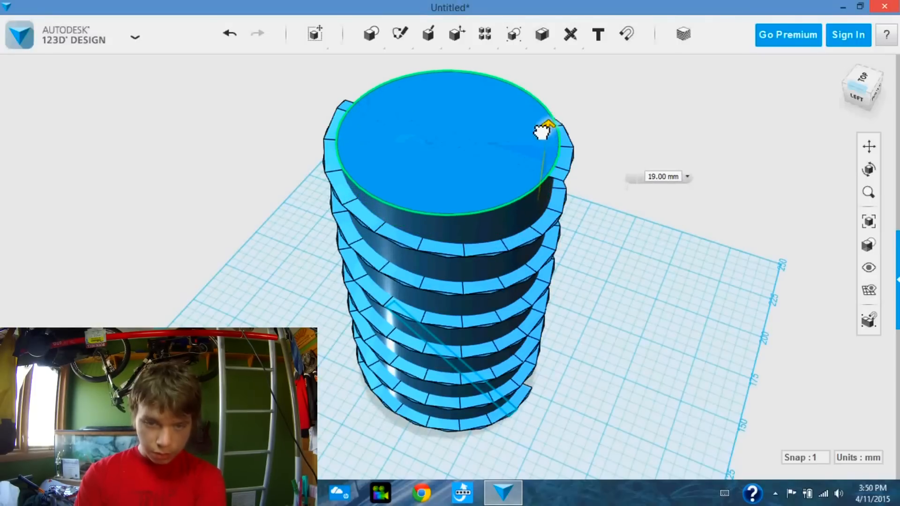
pyautogui.click(644, 239)
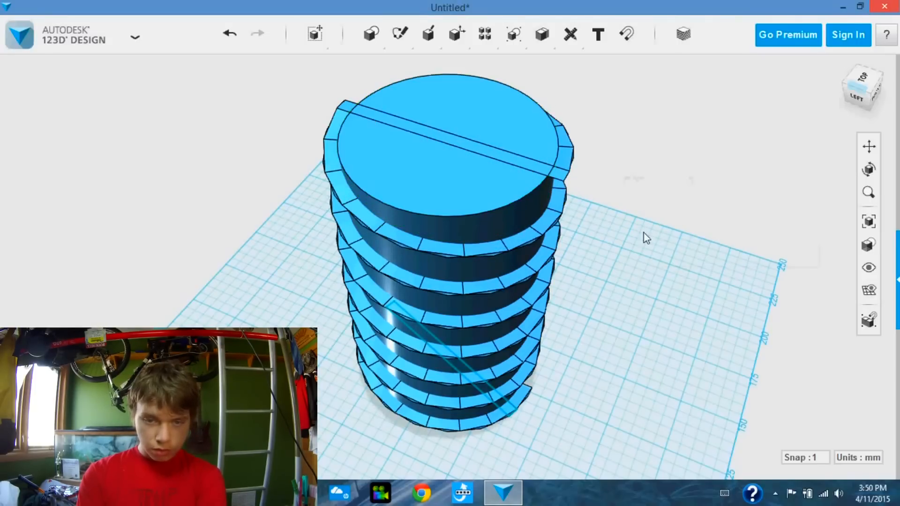
pyautogui.moveTo(646, 238); pyautogui.dragTo(578, 193)
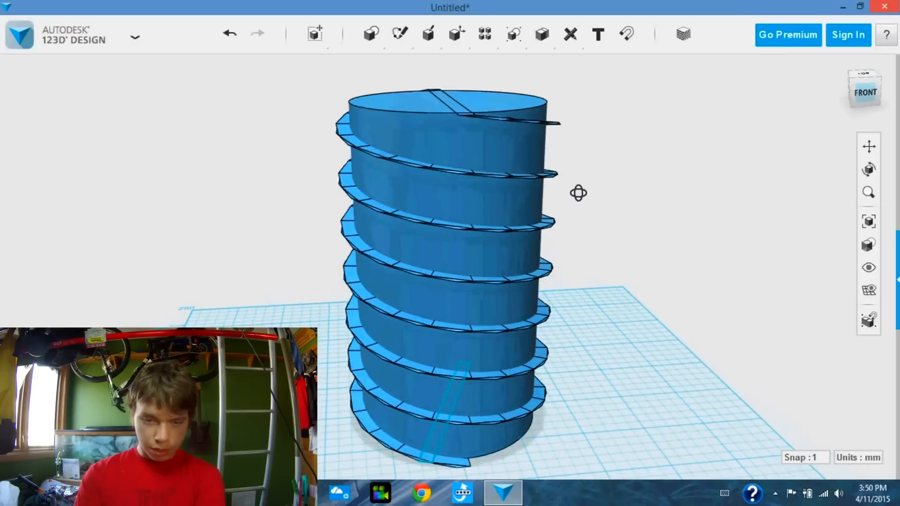
pyautogui.moveTo(578, 193); pyautogui.dragTo(509, 228)
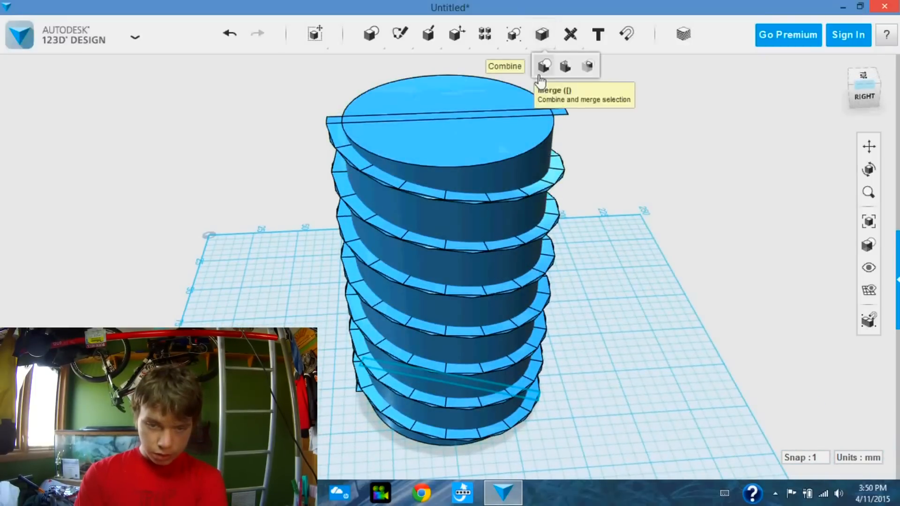
# Merge the thread spiral with the core cylinder via Combine > Merge
pyautogui.click(544, 63)
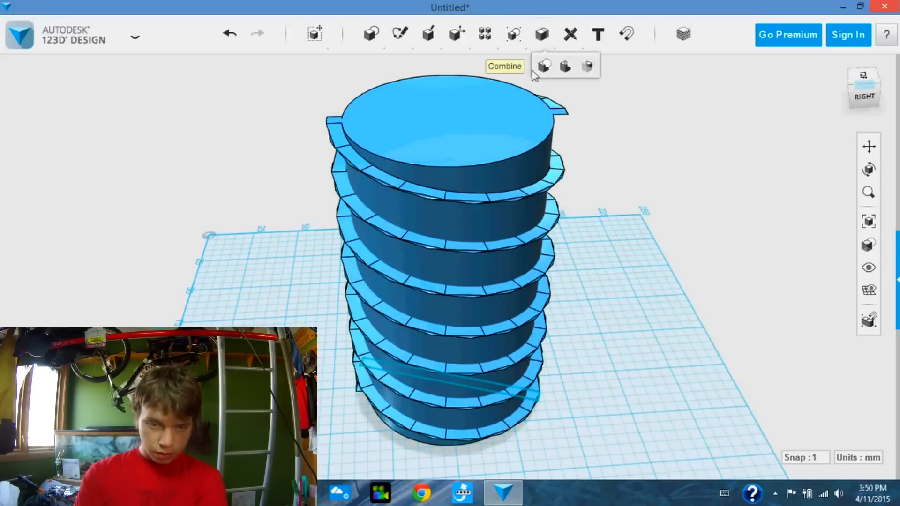
pyautogui.click(546, 65)
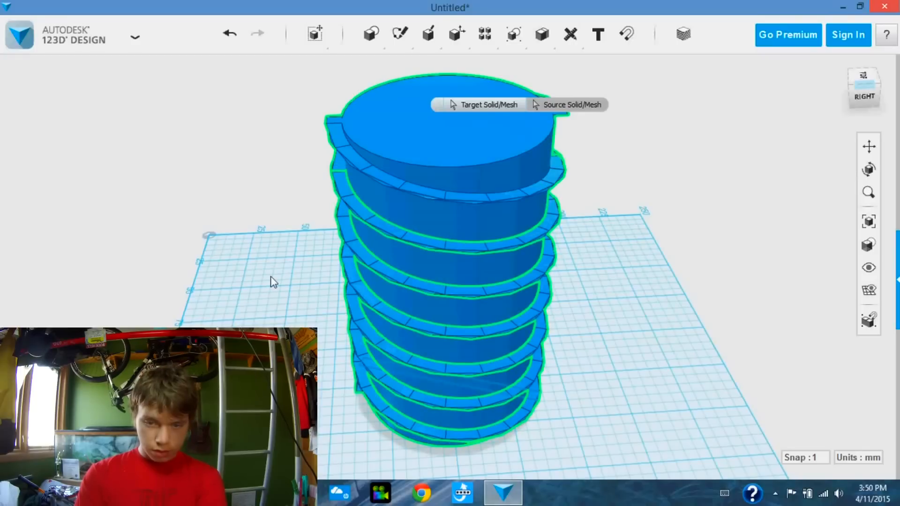
pyautogui.moveTo(601, 282)
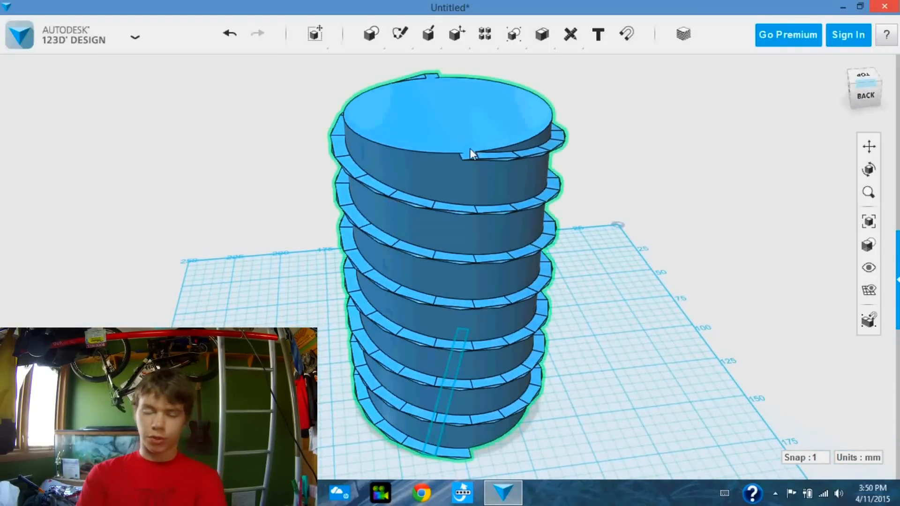
pyautogui.moveTo(425, 188)
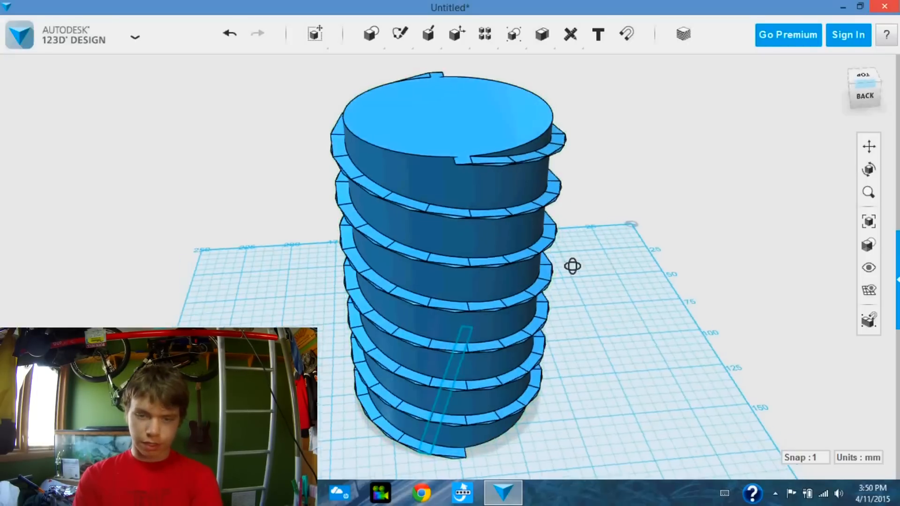
# Orbit the merged screw to inspect it from above and from the side
pyautogui.moveTo(572, 266); pyautogui.dragTo(500, 295)
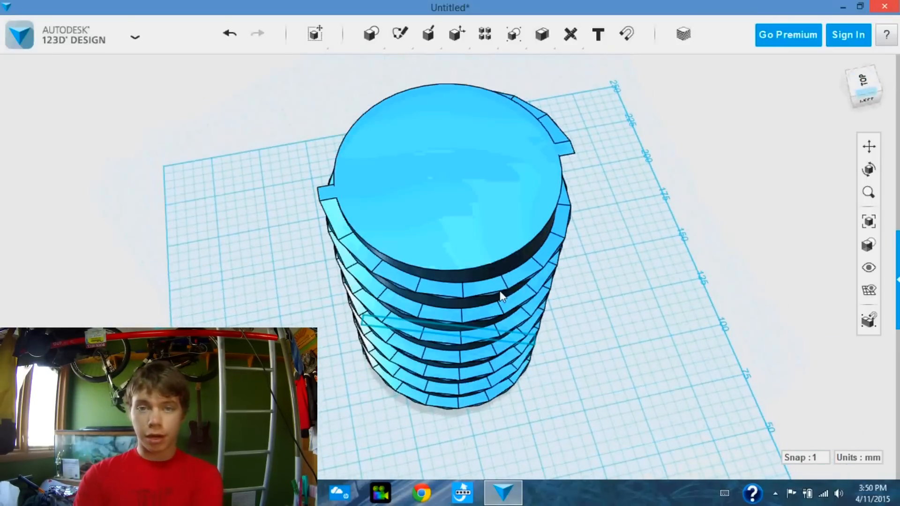
pyautogui.click(501, 296)
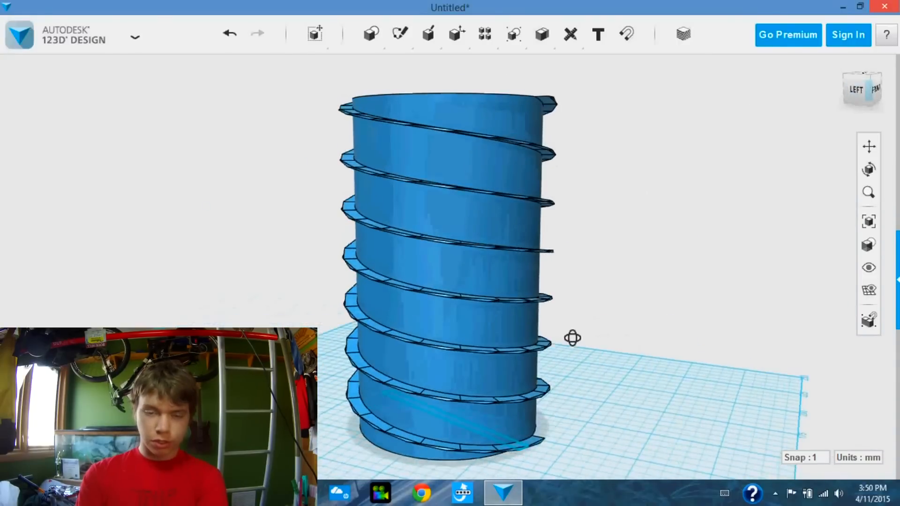
pyautogui.moveTo(571, 338); pyautogui.dragTo(435, 356)
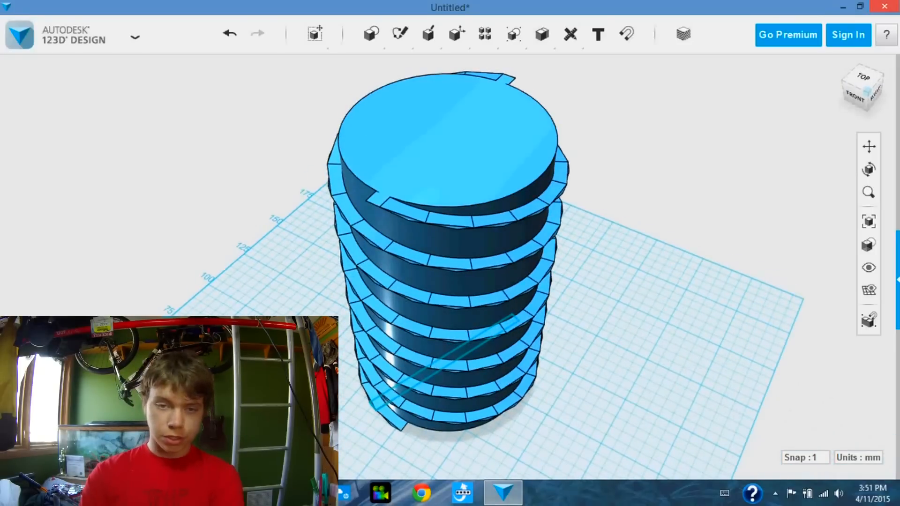
pyautogui.click(397, 34)
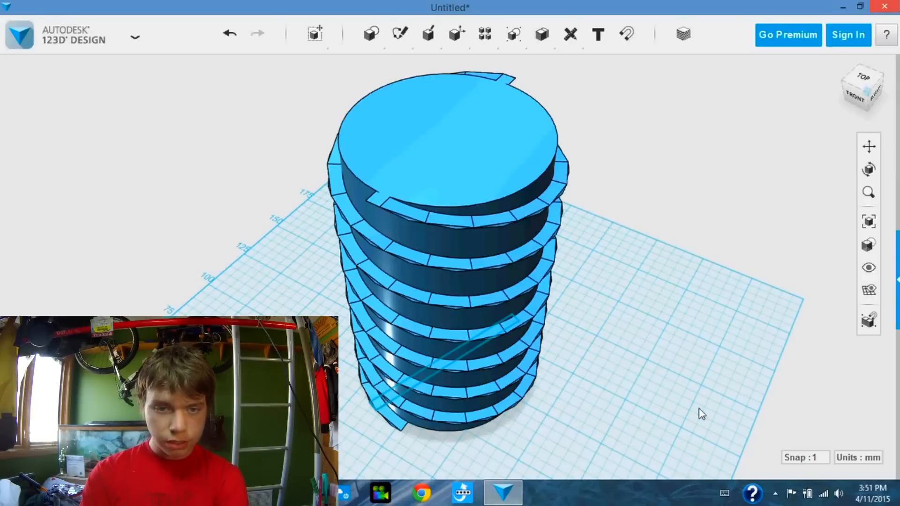
pyautogui.click(372, 36)
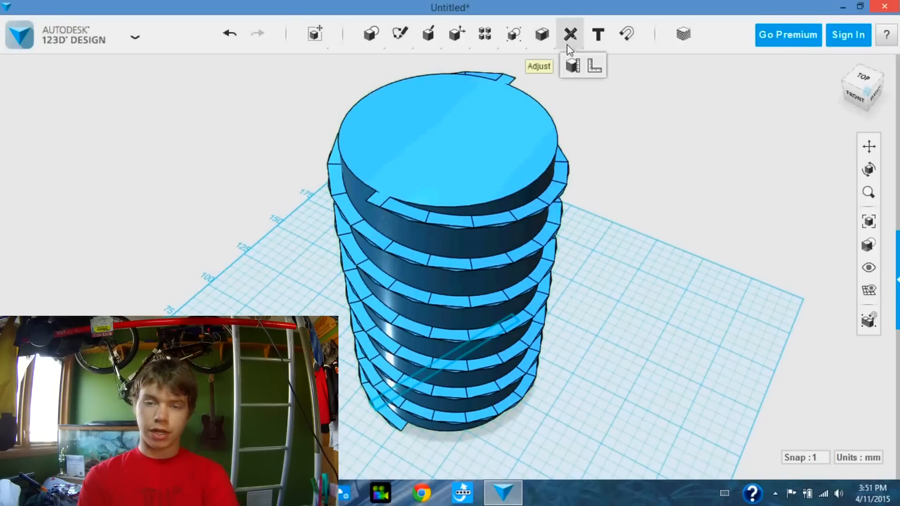
pyautogui.moveTo(574, 66)
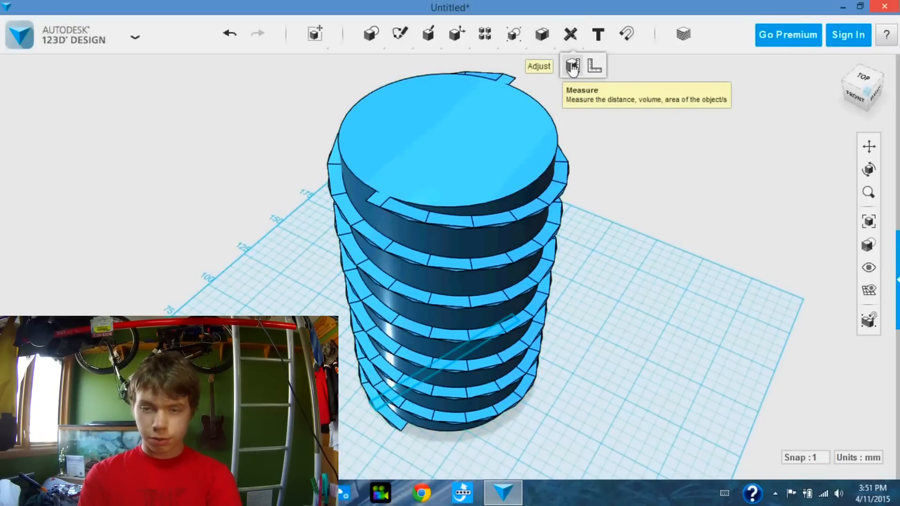
pyautogui.click(574, 64)
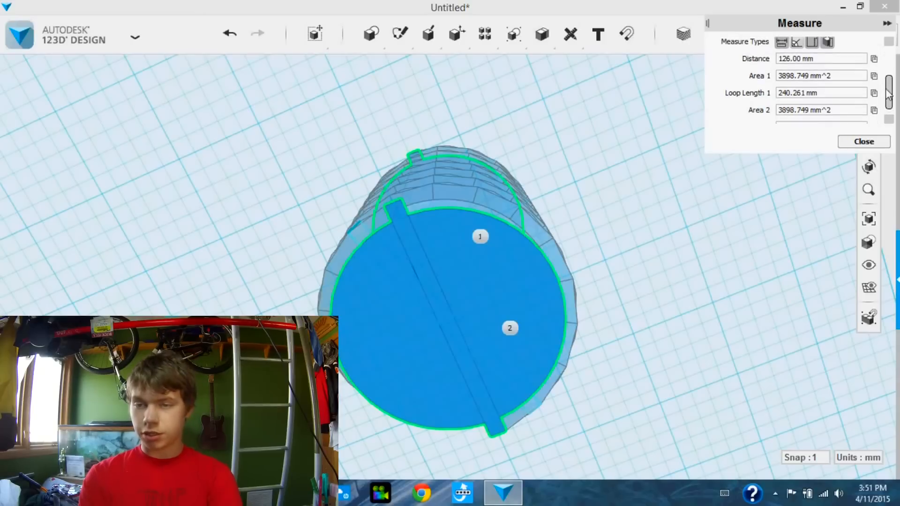
pyautogui.click(864, 140)
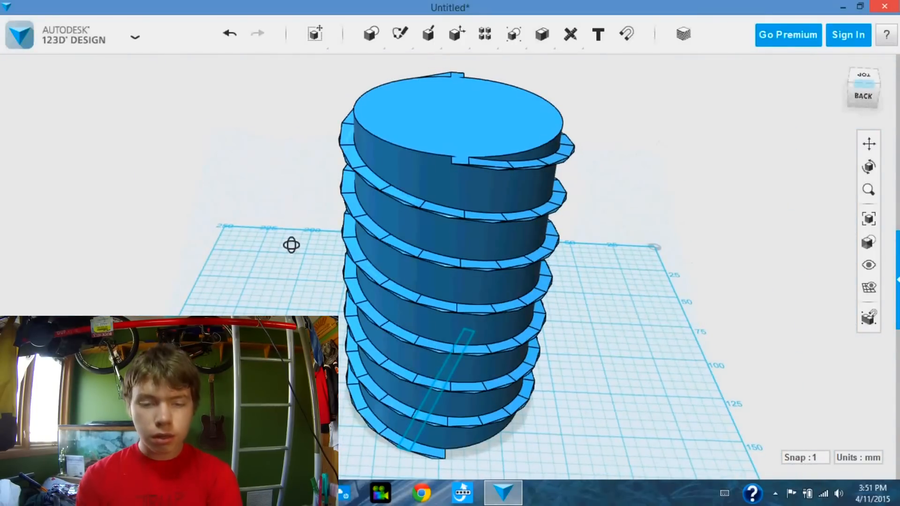
# Insert a new box primitive and place it on the grid beside the screw
pyautogui.click(397, 34)
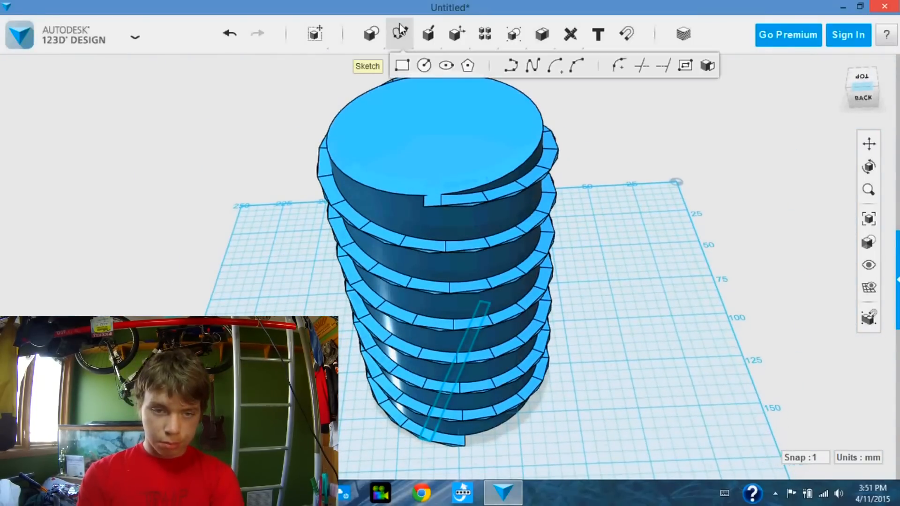
pyautogui.click(370, 34)
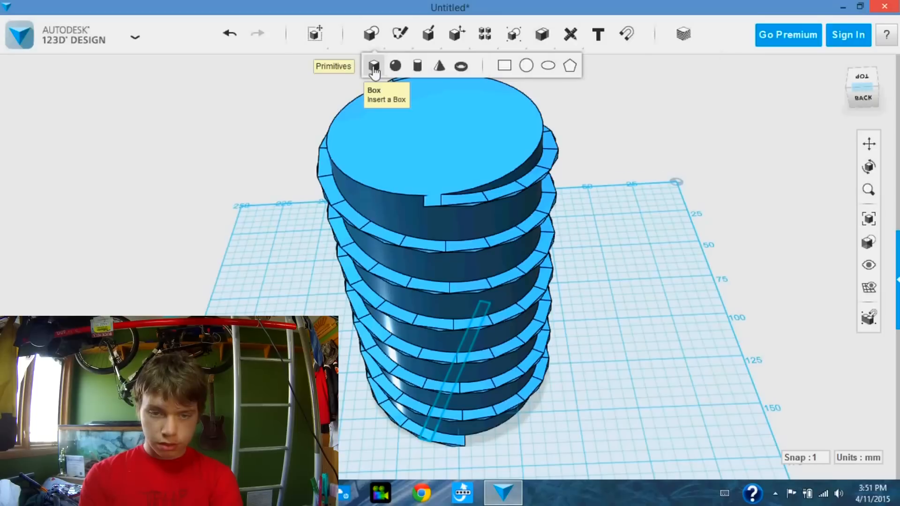
pyautogui.click(375, 64)
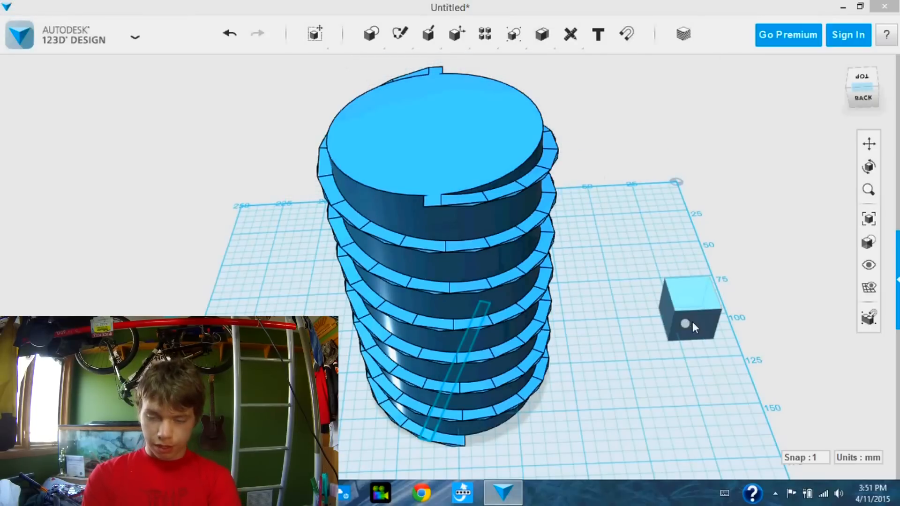
pyautogui.click(686, 325)
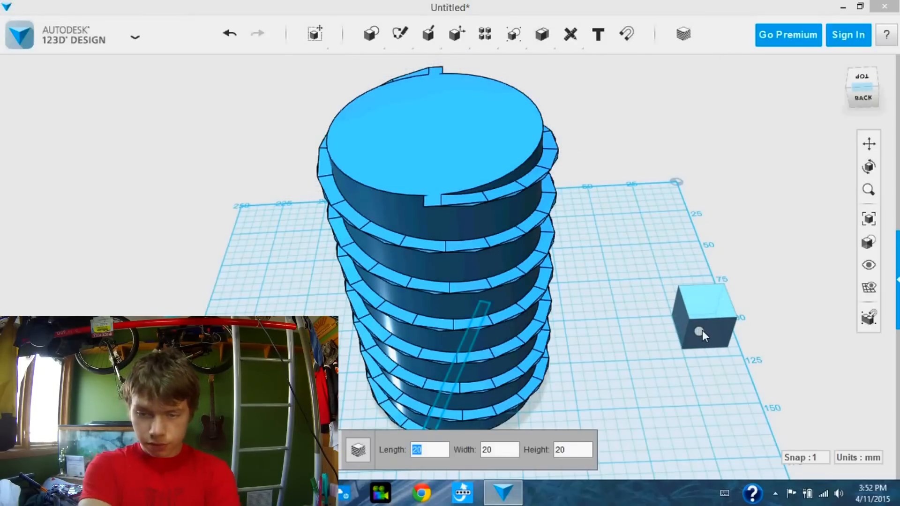
pyautogui.moveTo(703, 318); pyautogui.dragTo(740, 345)
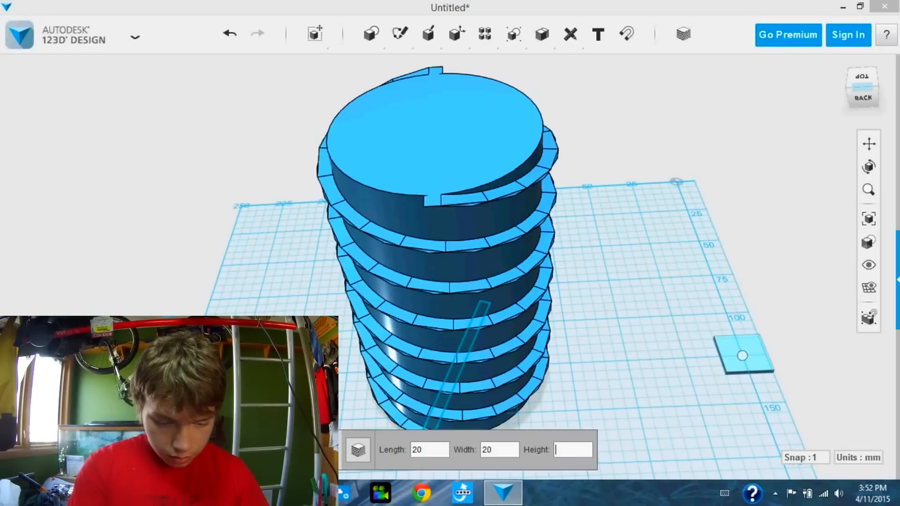
# Size the box to height 126, length 100 and width 100
pyautogui.write('126')
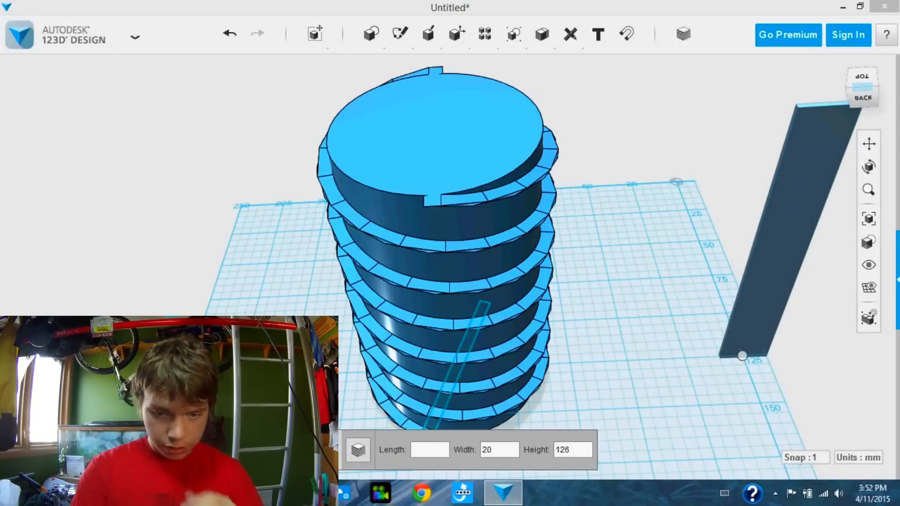
pyautogui.write('100')
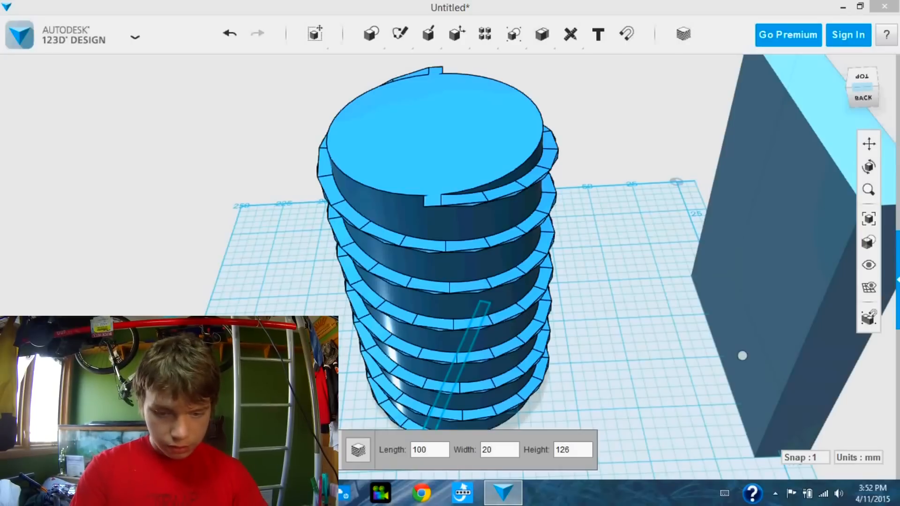
pyautogui.write('2010')
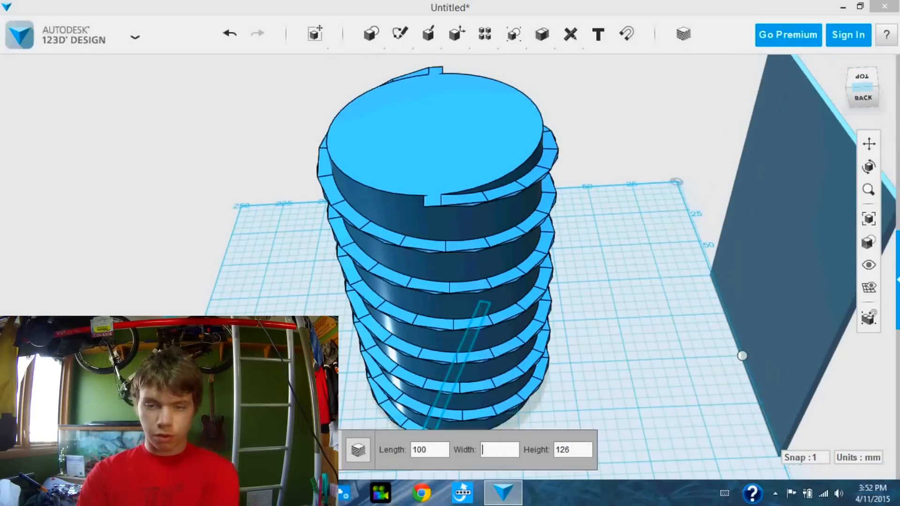
pyautogui.write('100')
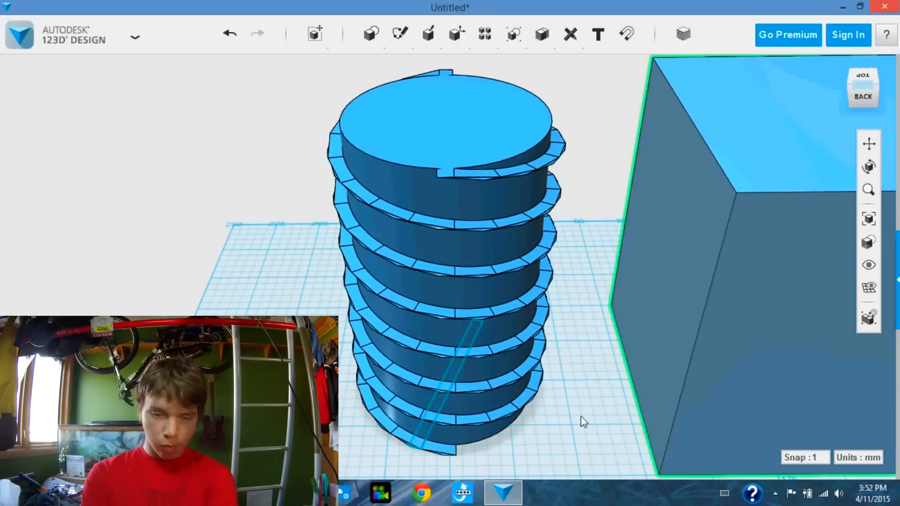
# Move the box so it fully encloses the threaded screw
pyautogui.click(438, 268)
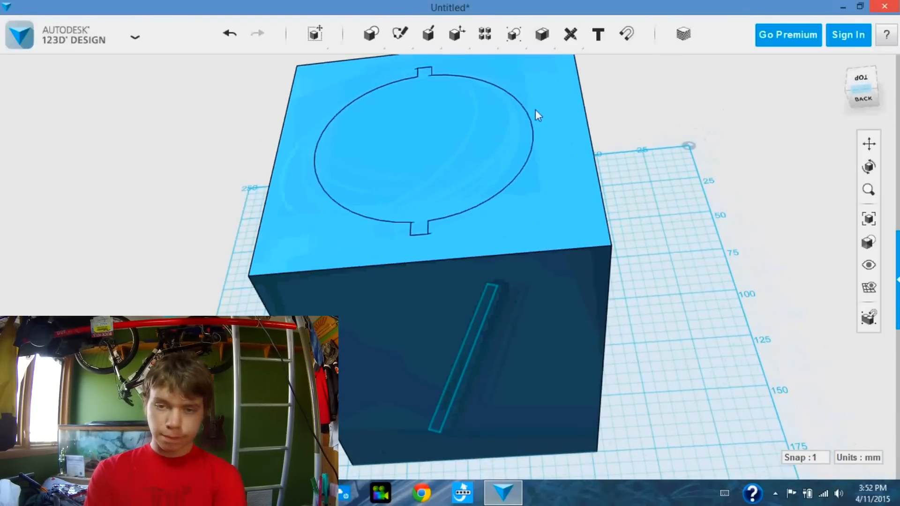
pyautogui.click(540, 34)
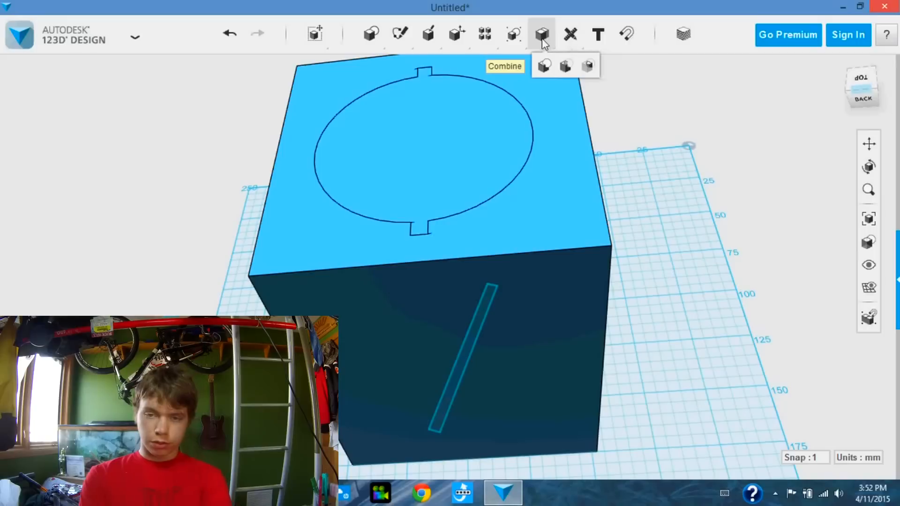
pyautogui.moveTo(543, 64)
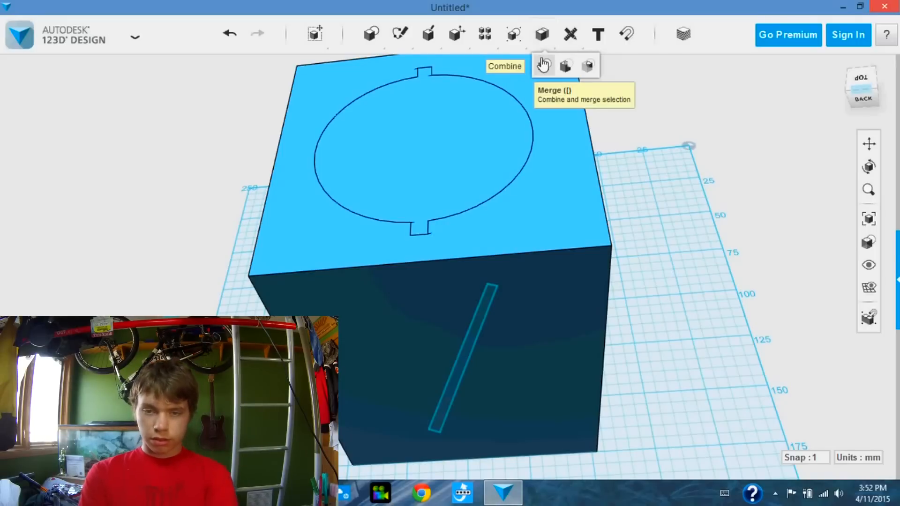
pyautogui.moveTo(563, 65)
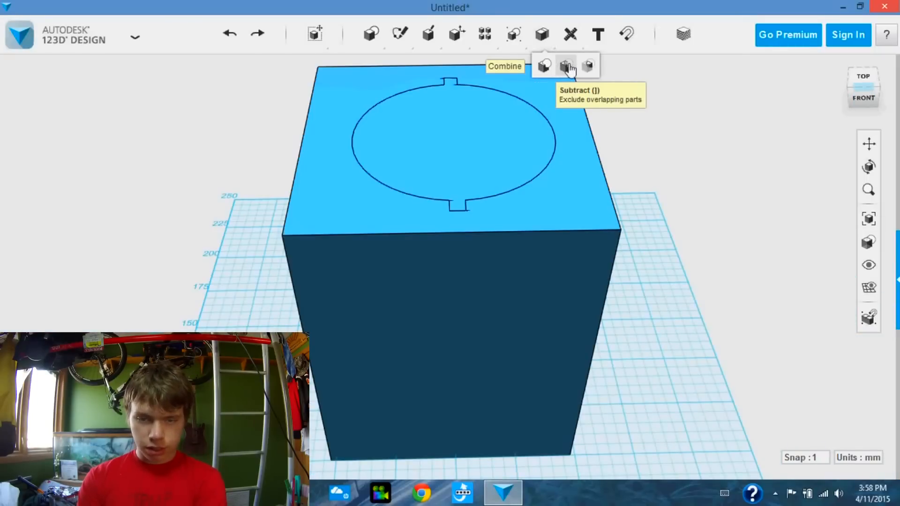
# Start a Subtract with the enclosing box as the target solid
pyautogui.click(565, 65)
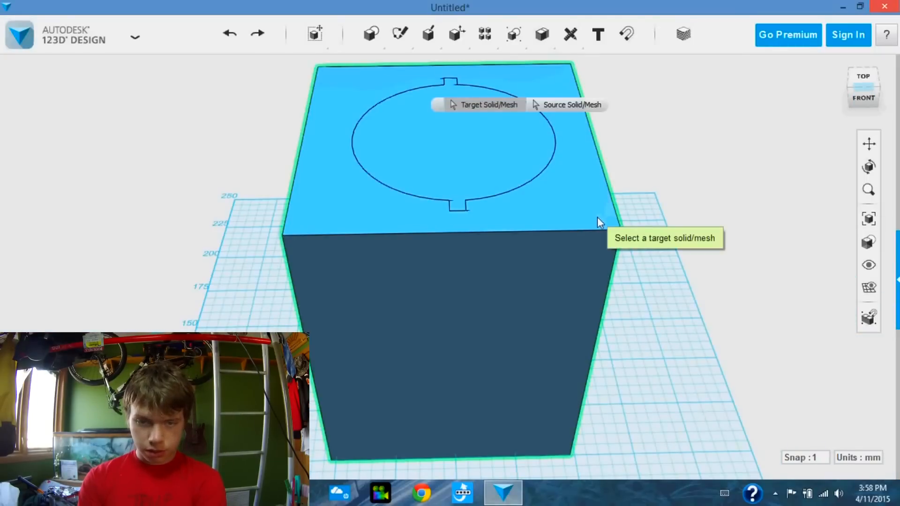